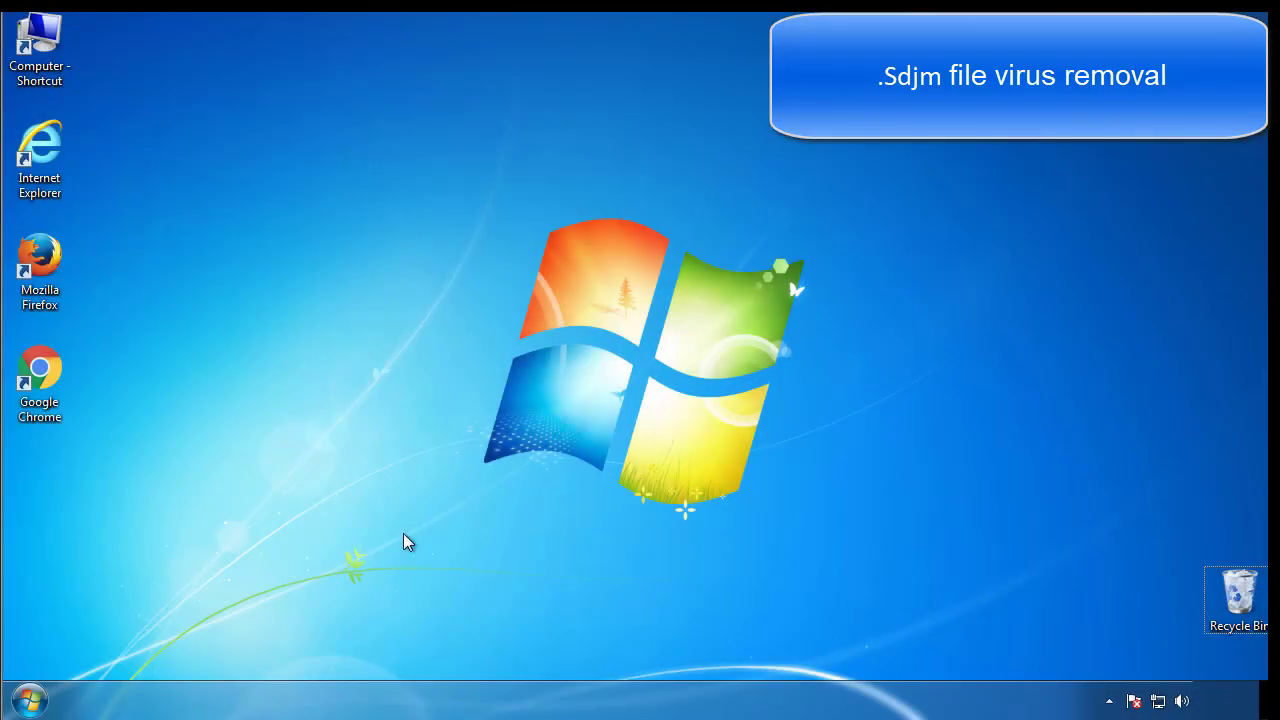
- Launch msconfig and apply Safe boot with the Minimal option on the Boot tab
left_click(30, 697)
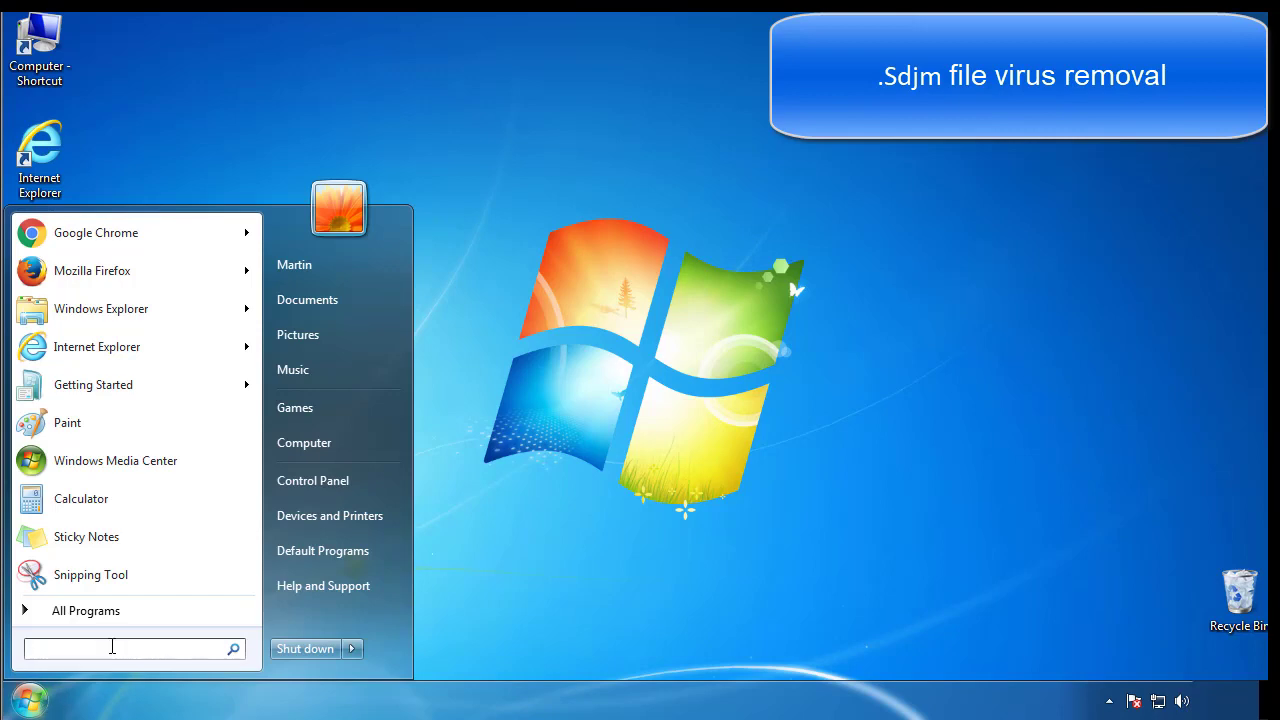
type("mscon")
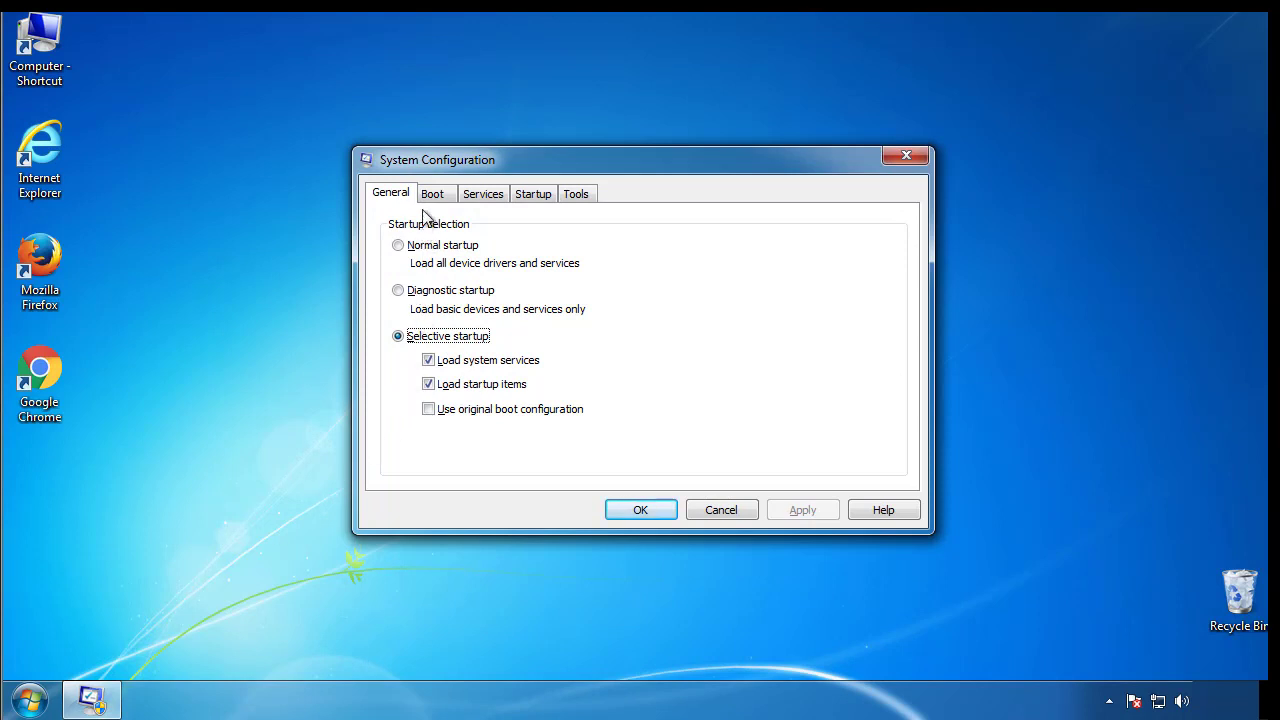
left_click(434, 193)
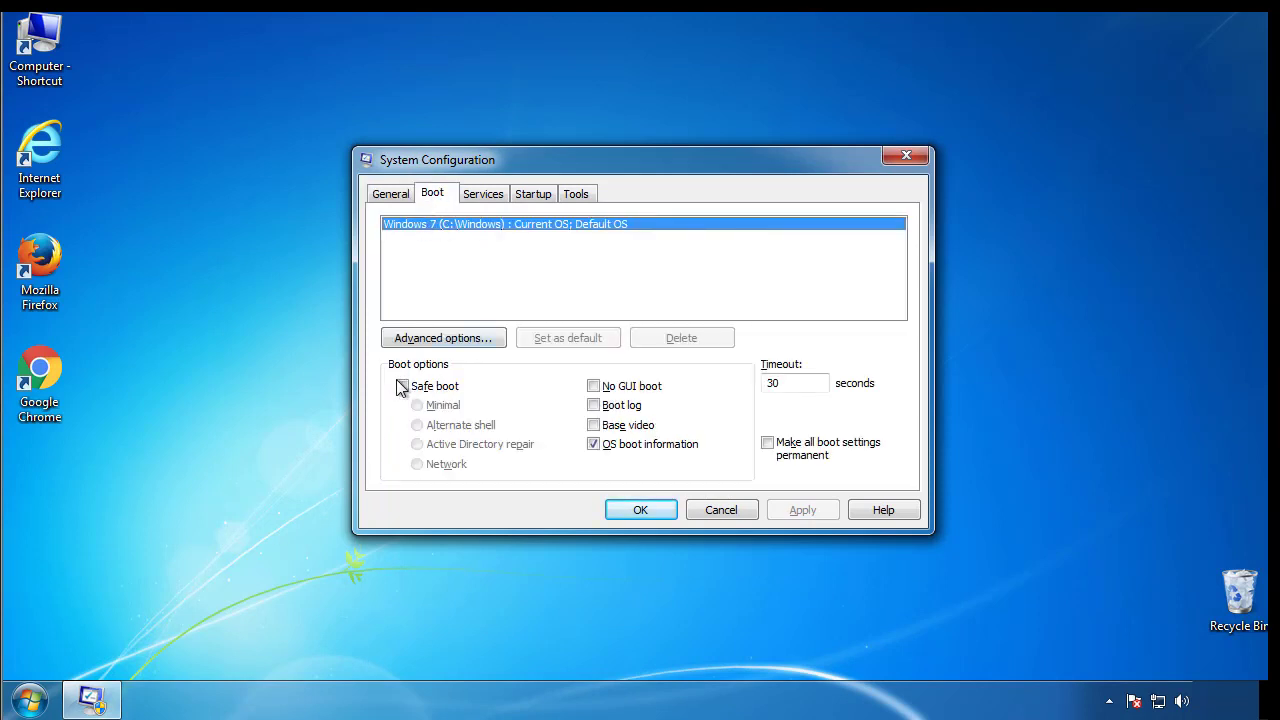
left_click(401, 386)
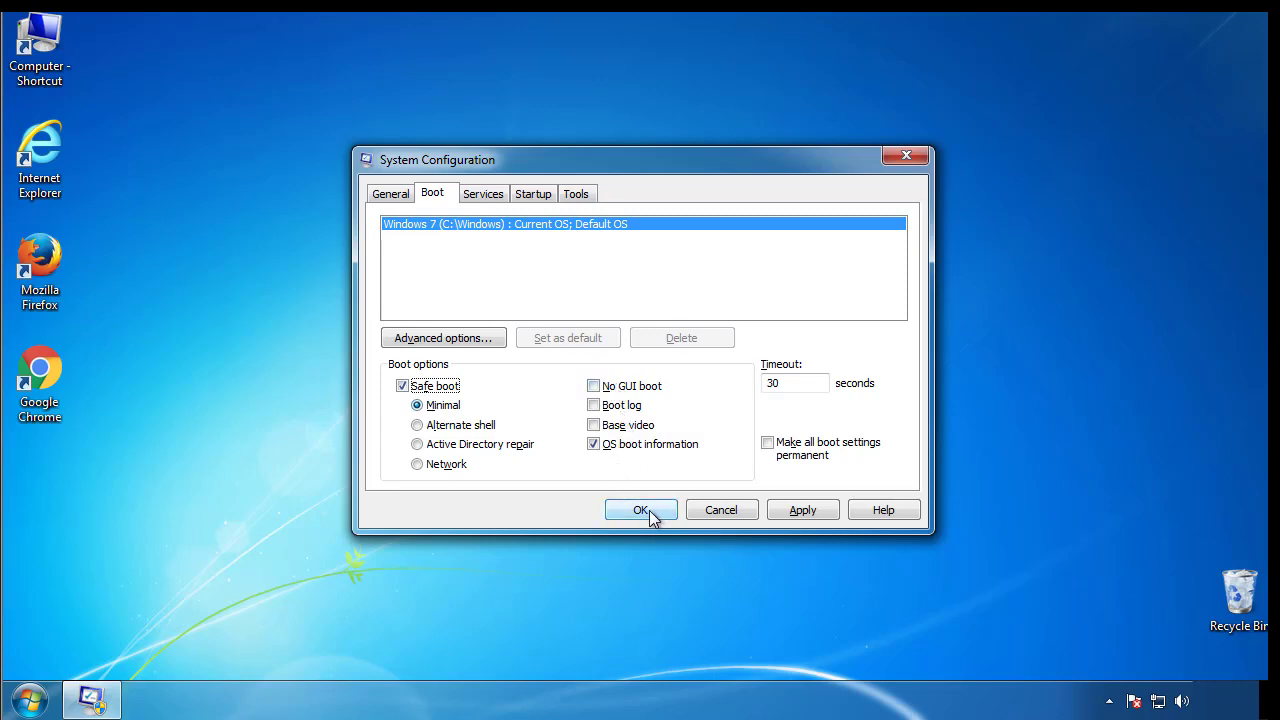
left_click(641, 510)
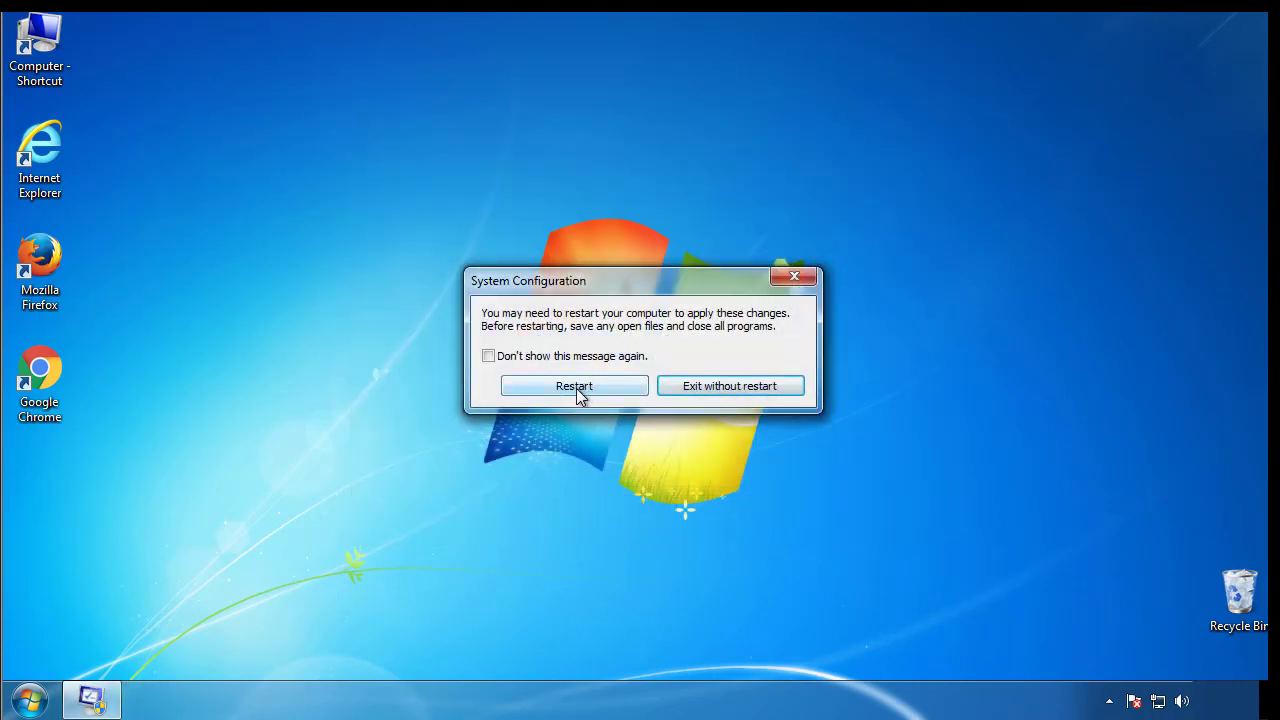
- Restart into Safe Mode, then set Folder Options to show hidden files, folders and drives
left_click(574, 385)
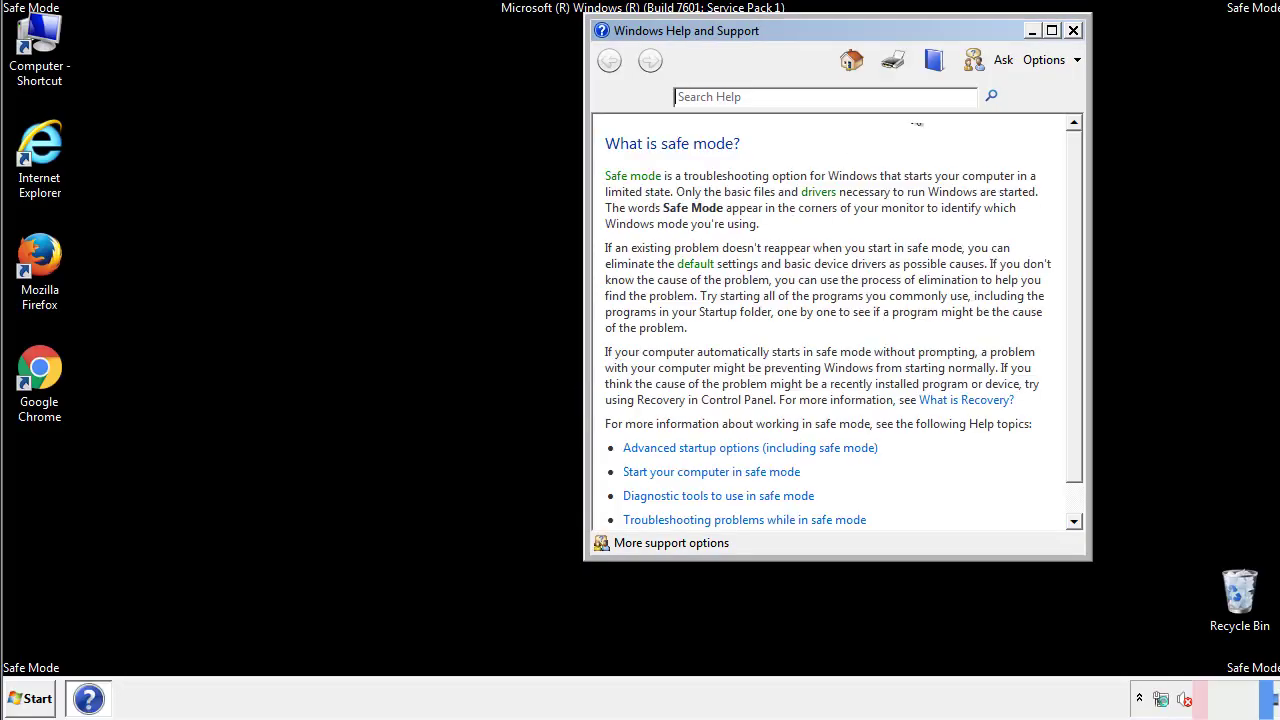
left_click(1073, 30)
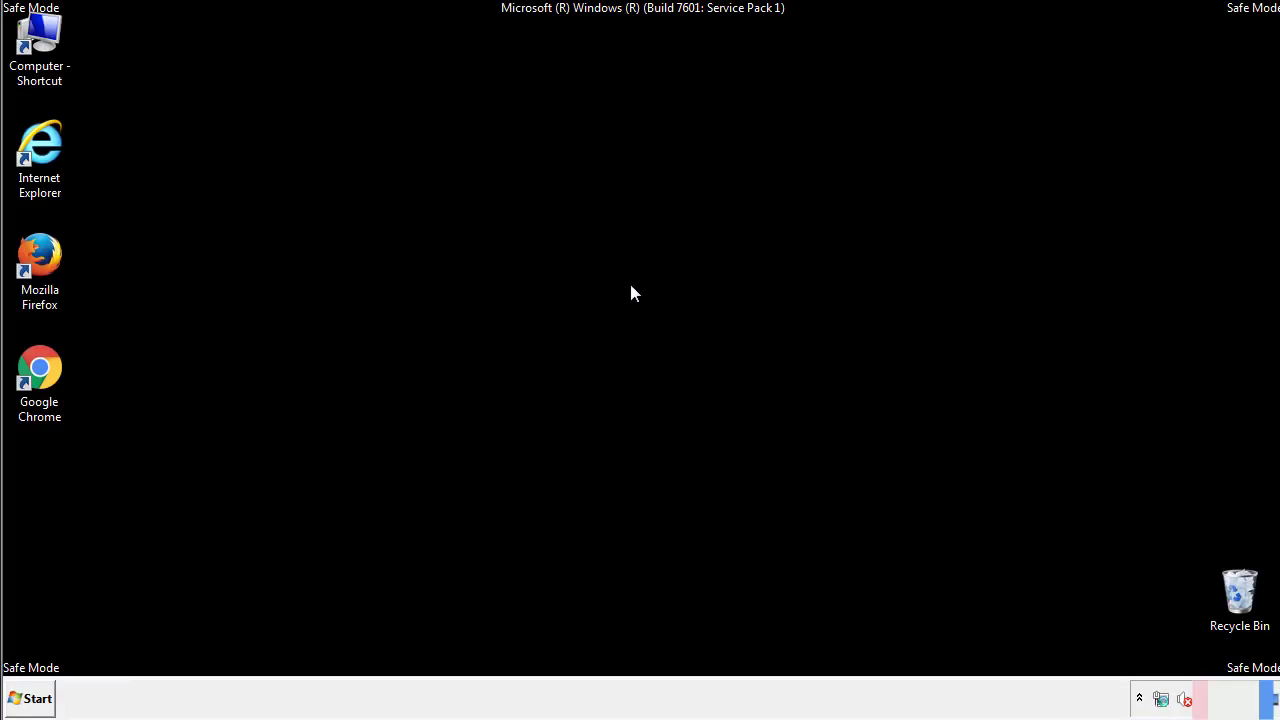
left_click(33, 697)
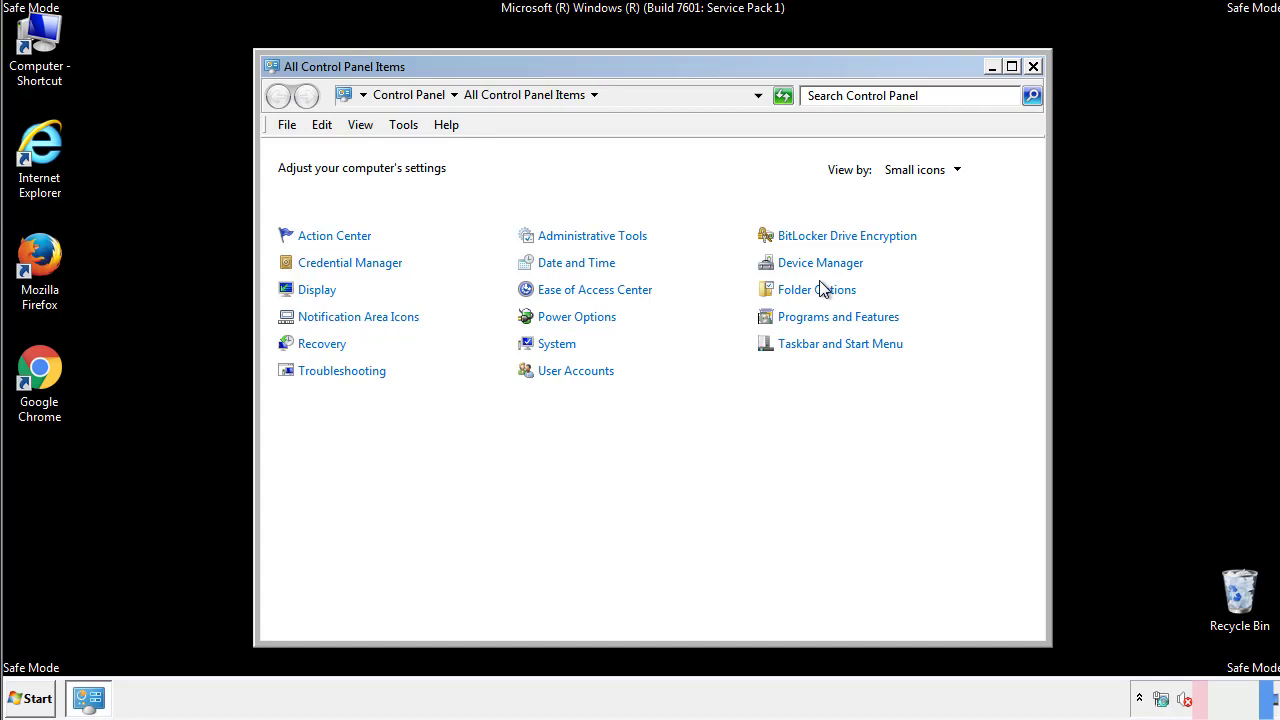
left_click(816, 289)
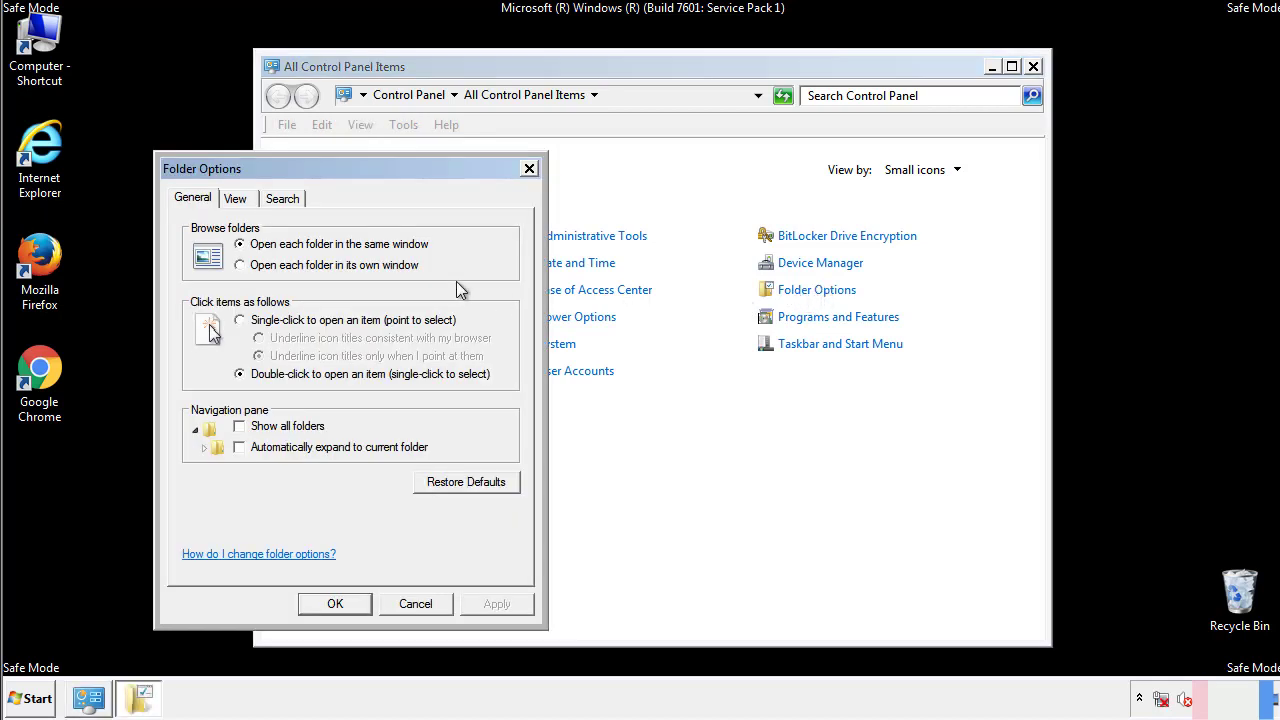
left_click(235, 198)
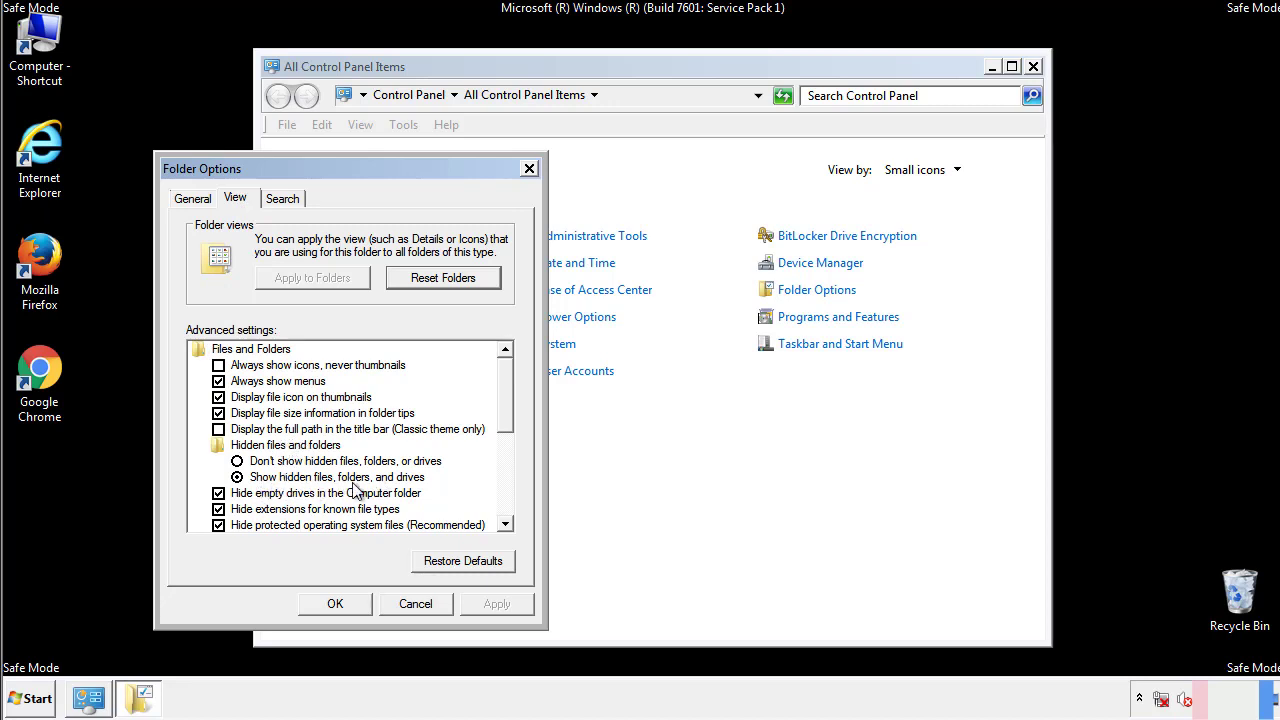
left_click(335, 603)
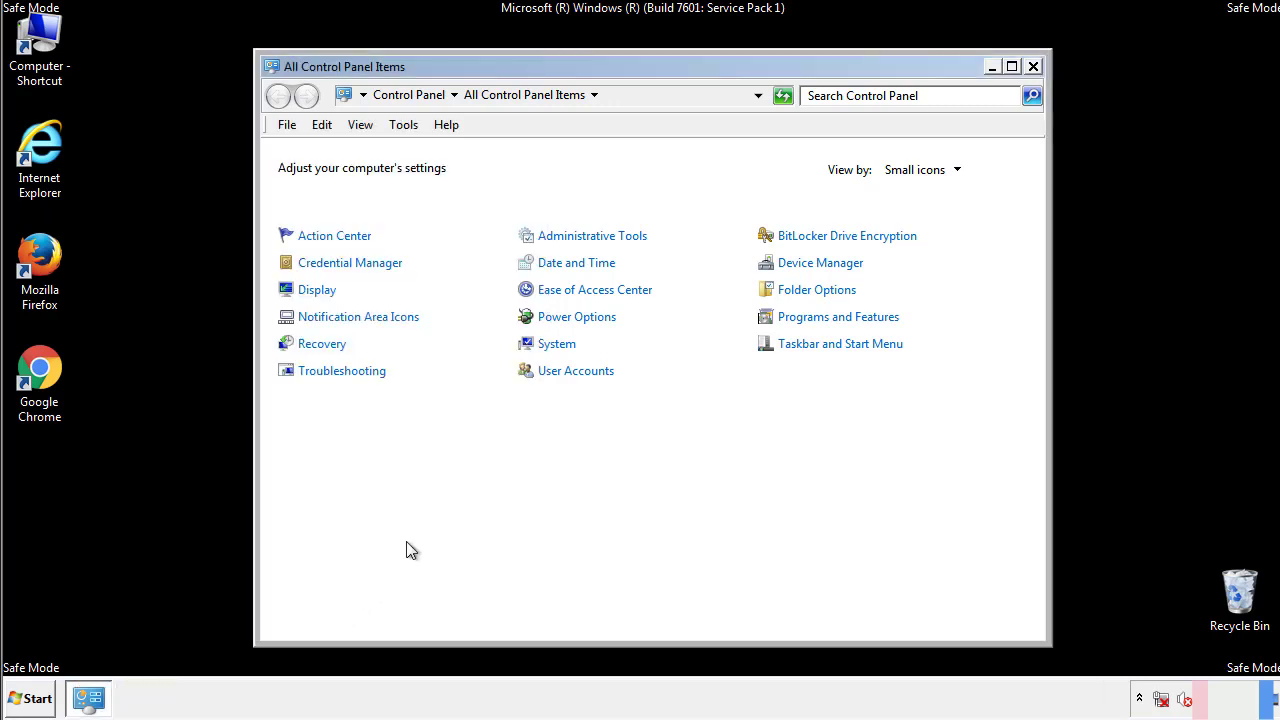
- Browse to C:\Windows\System32\drivers\etc and open the hosts file with Notepad
left_click(1033, 65)
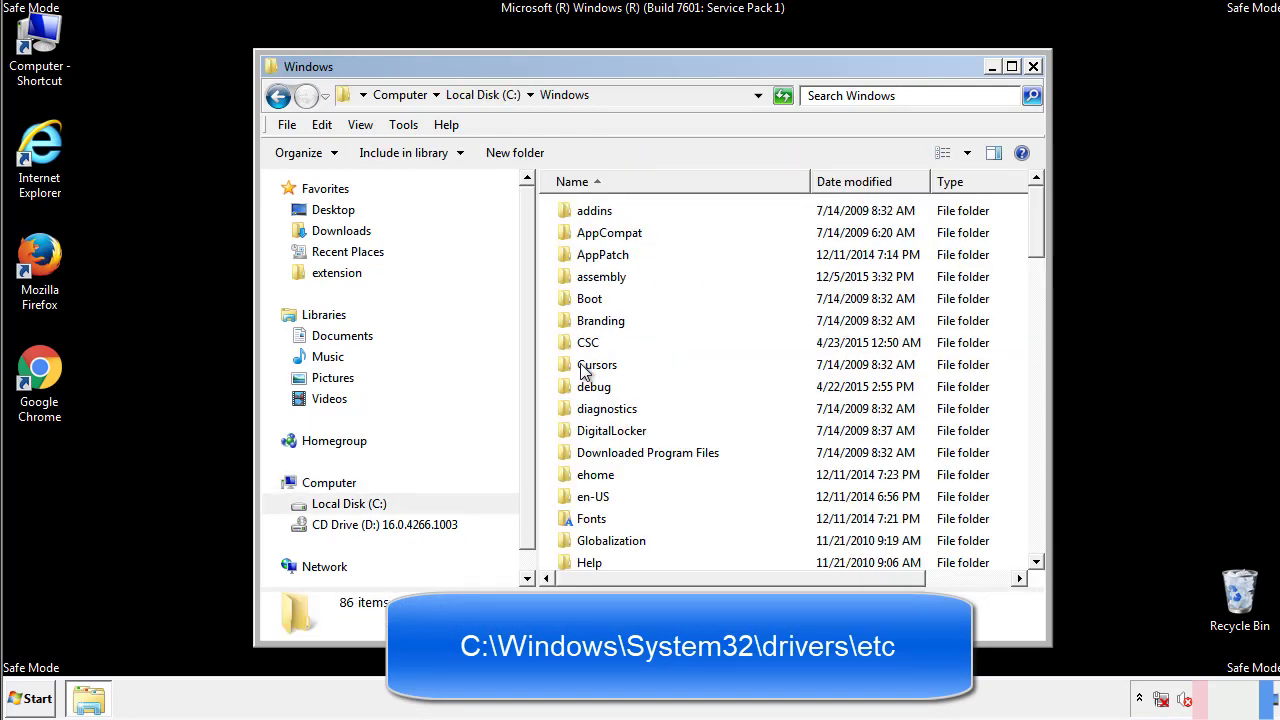
scroll("down", 3)
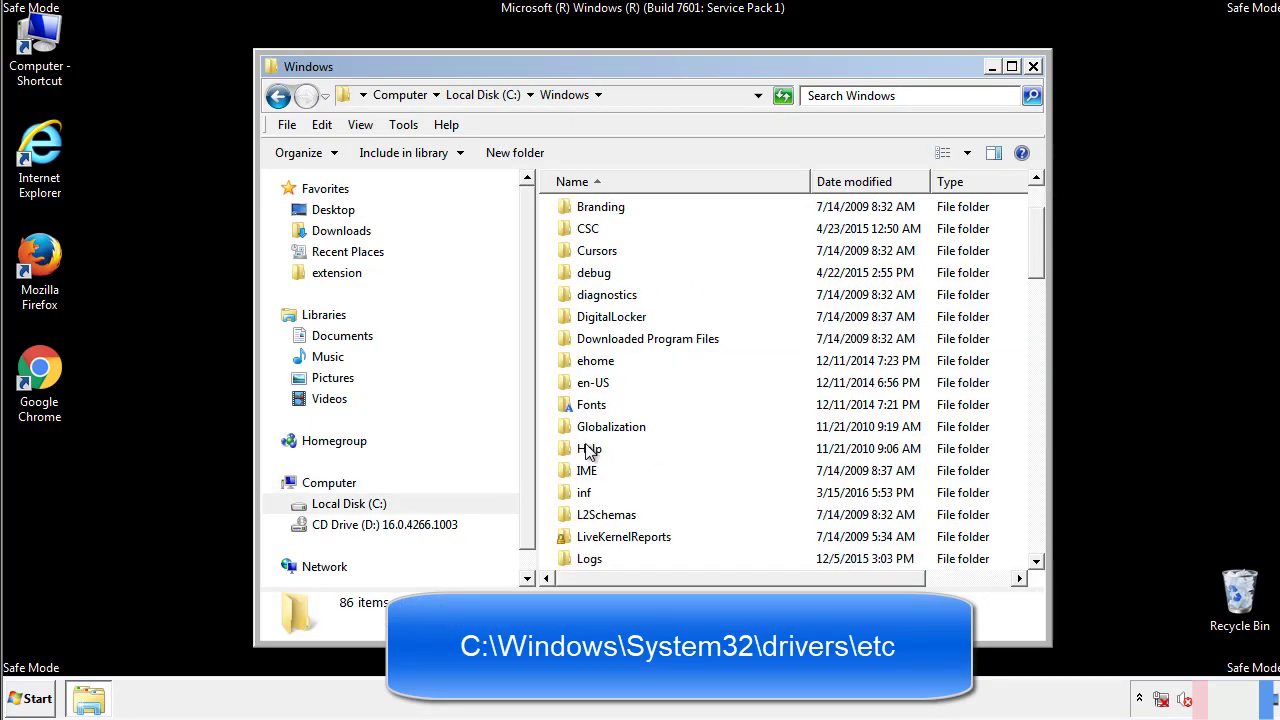
scroll("down", 3)
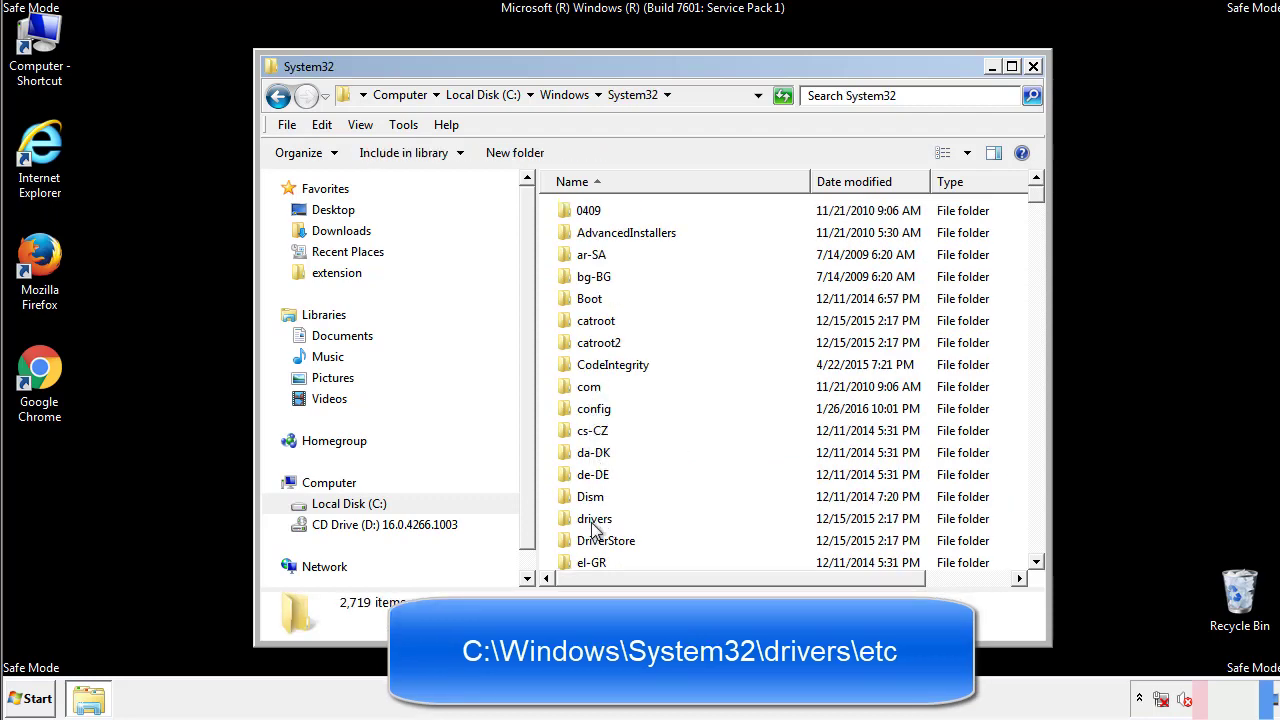
double_click(591, 518)
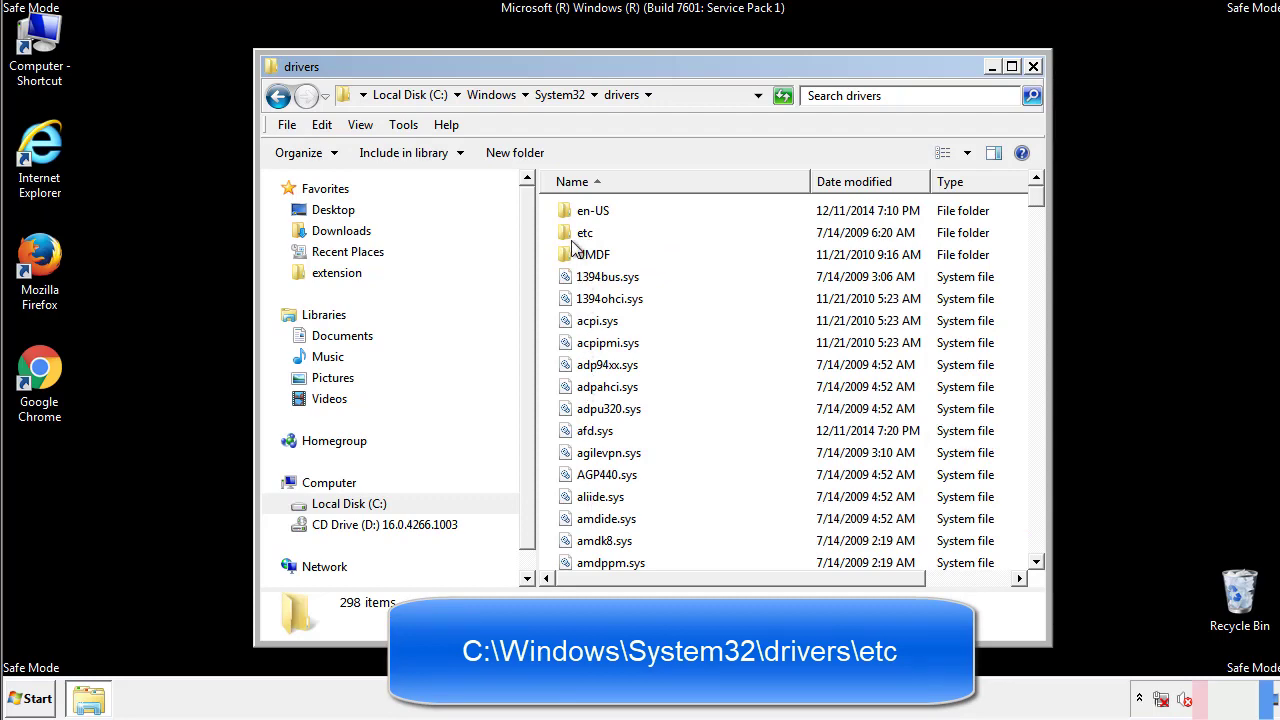
double_click(584, 232)
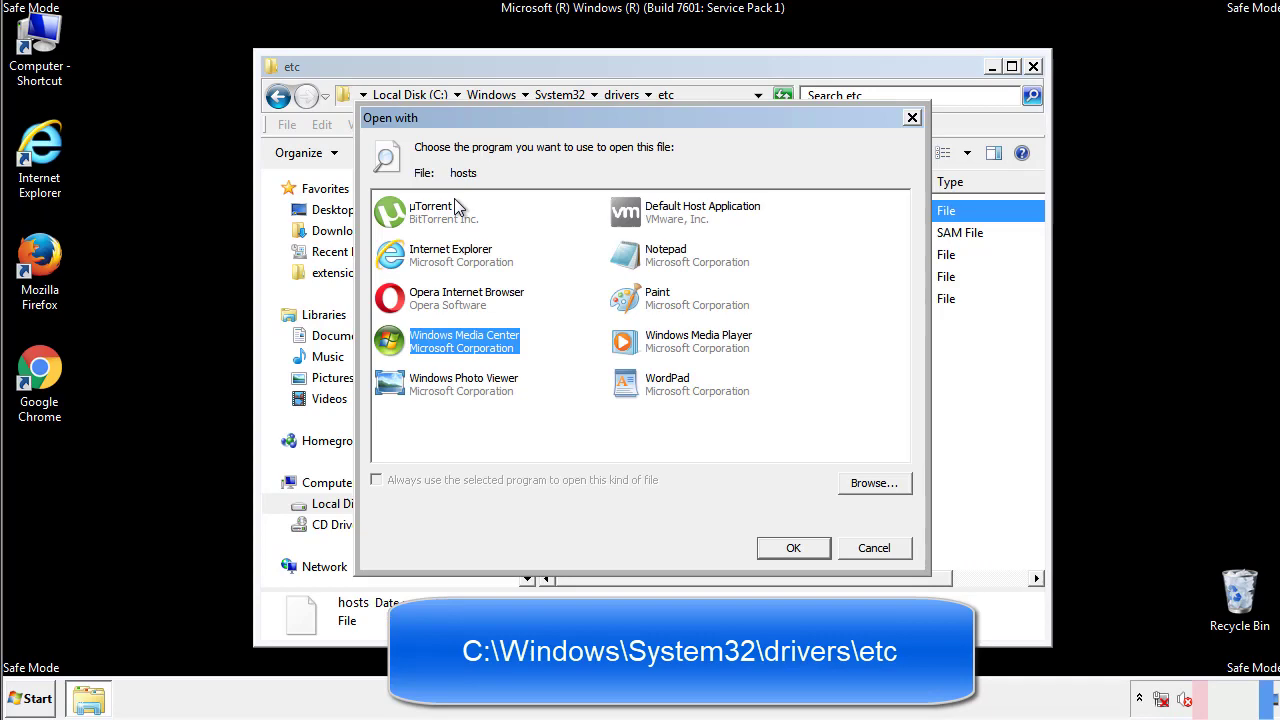
mouse_move(650, 262)
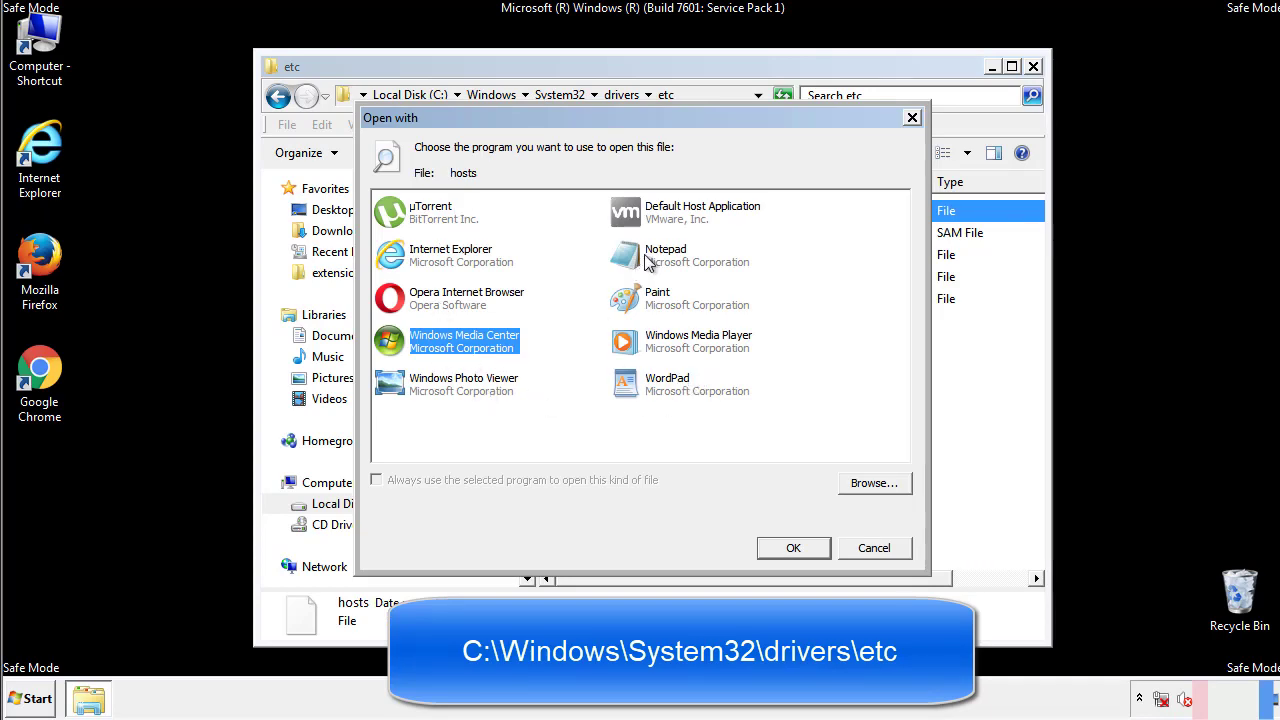
left_click(793, 548)
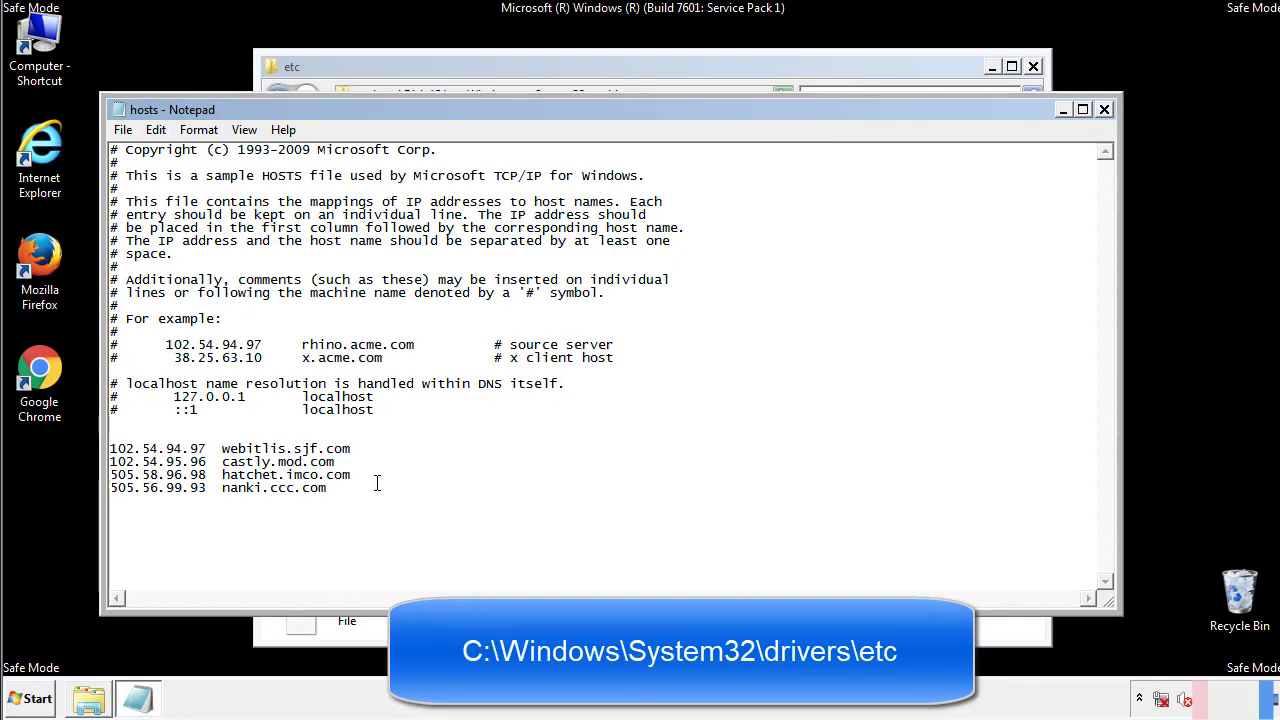
- Delete the four suspicious host entries, then close Notepad and the etc folder
left_click_drag(112, 447, 326, 487)
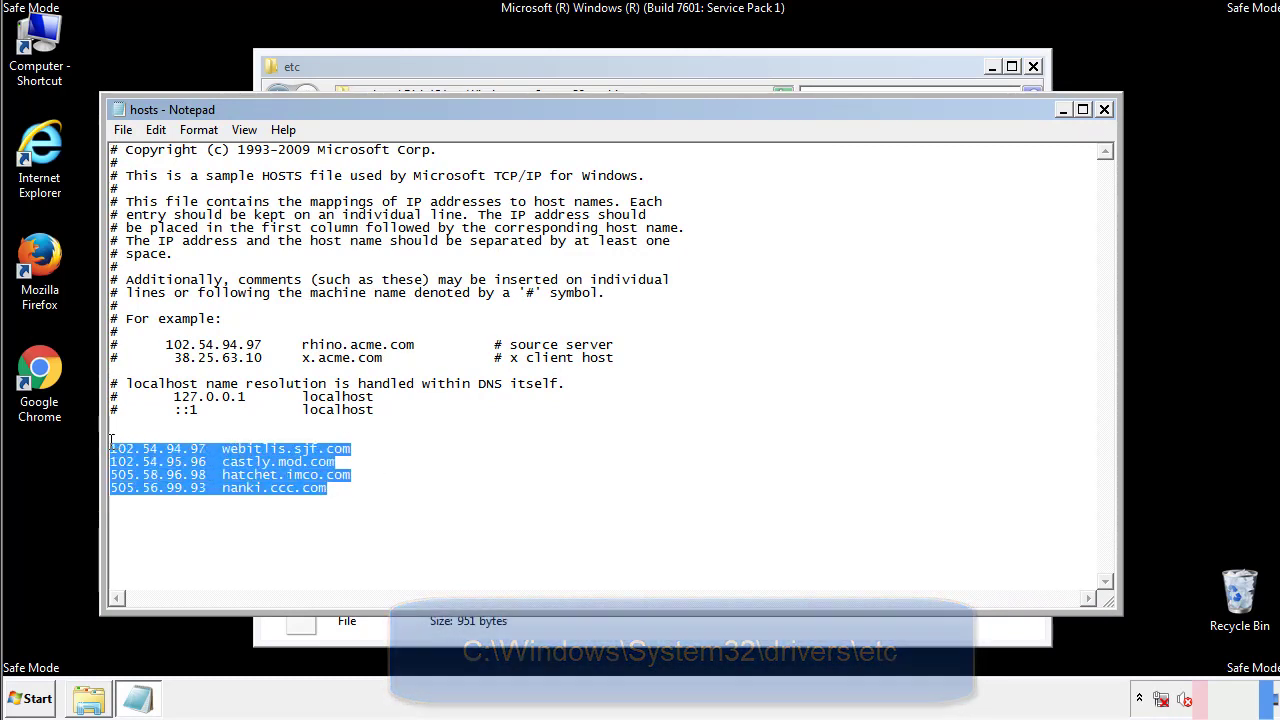
key("Delete")
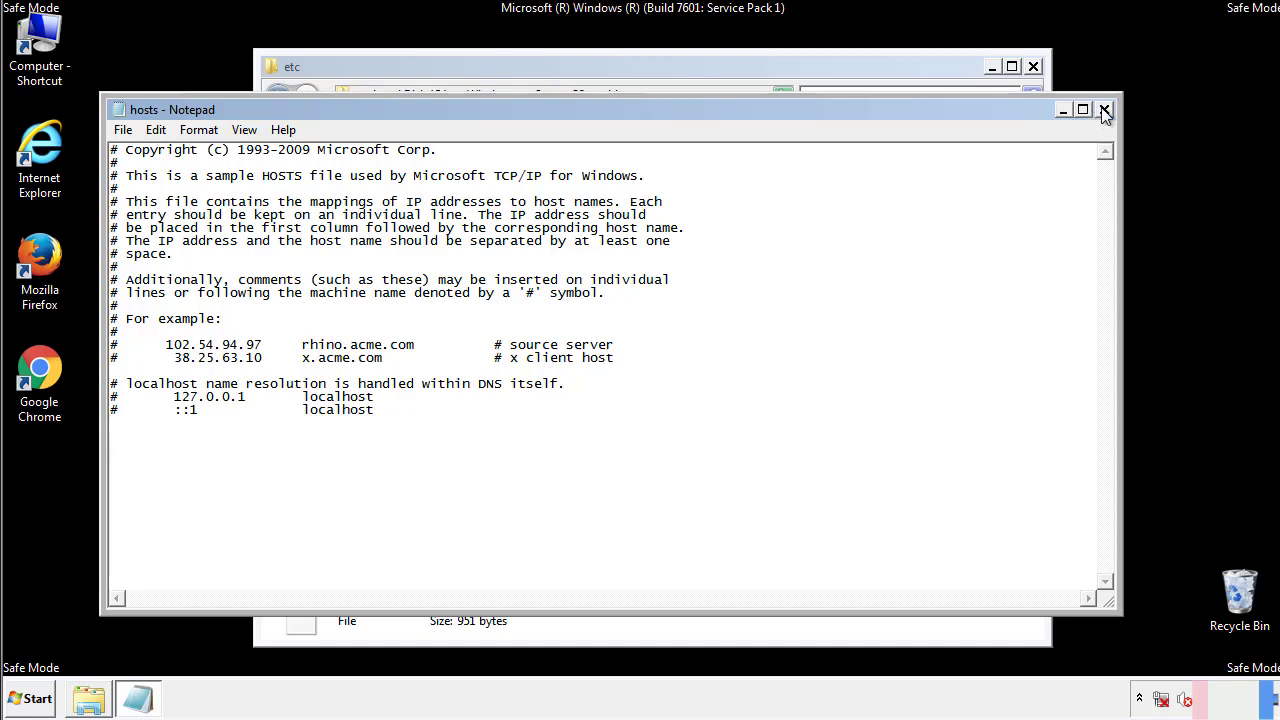
left_click(1104, 108)
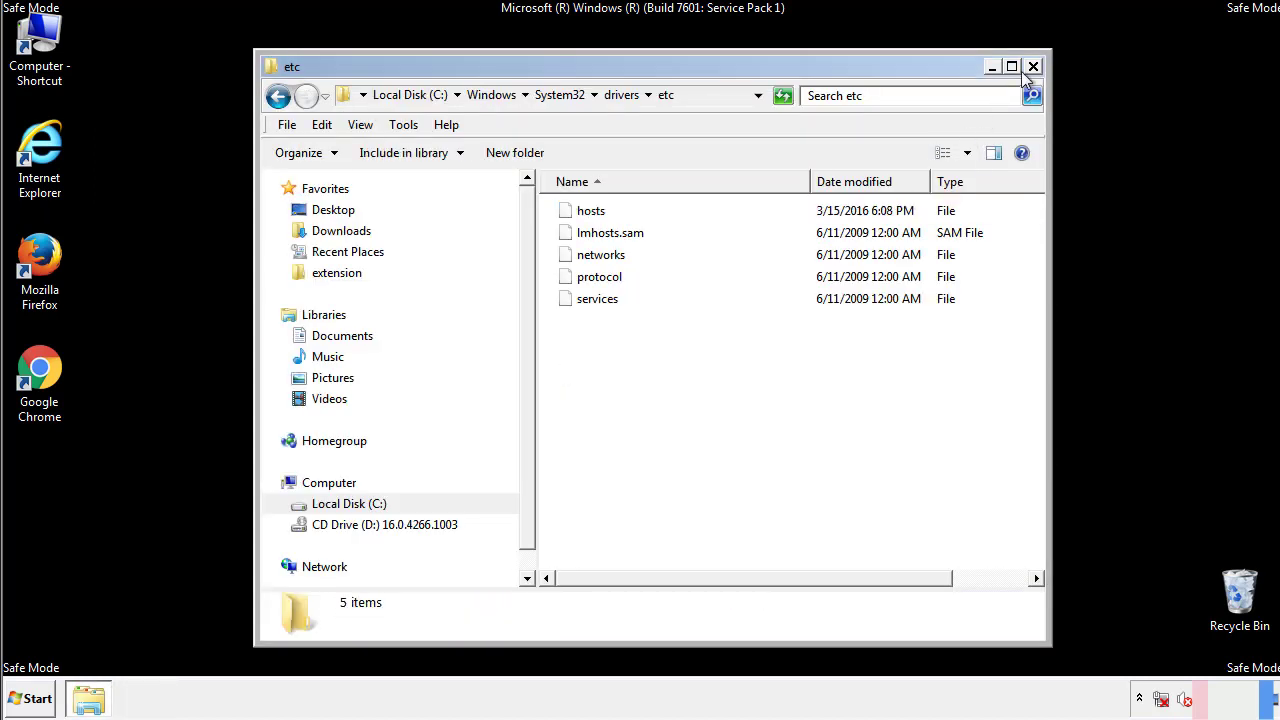
left_click(1030, 65)
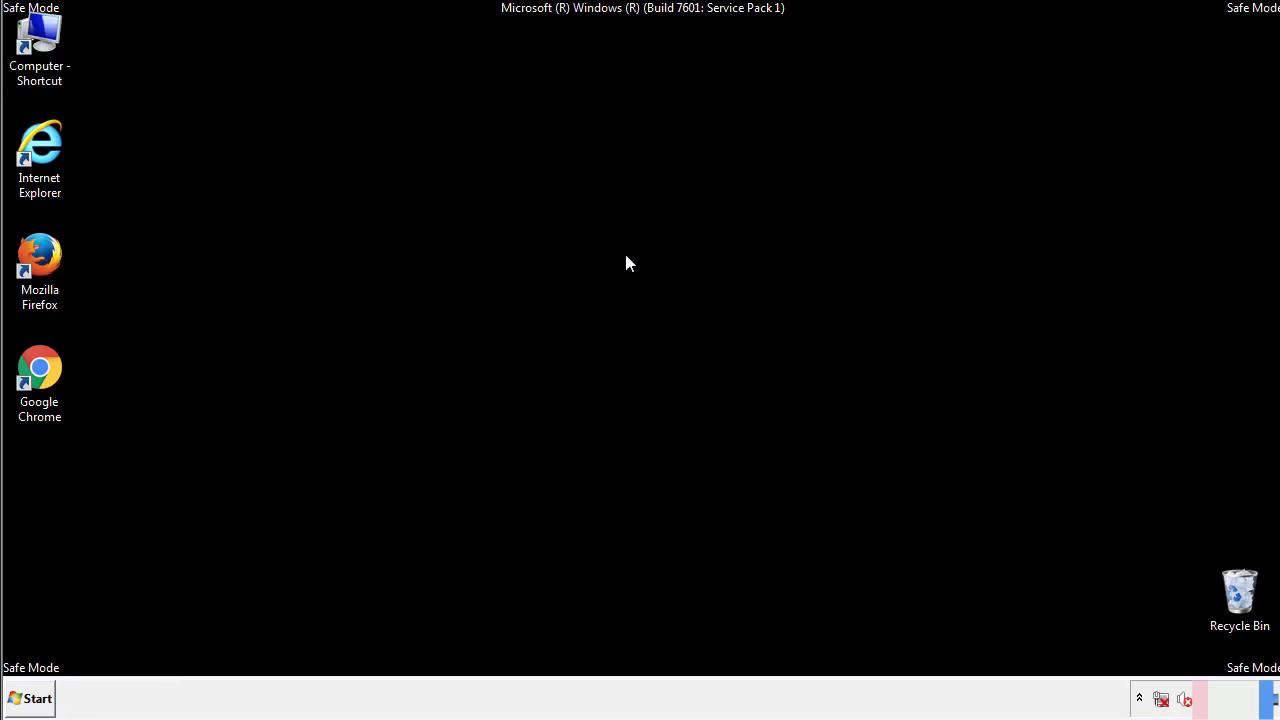
- Delete AdsInOne, recover.aesir, systemreg.aesir and tavanero from Startup, then close the folder
left_click(35, 697)
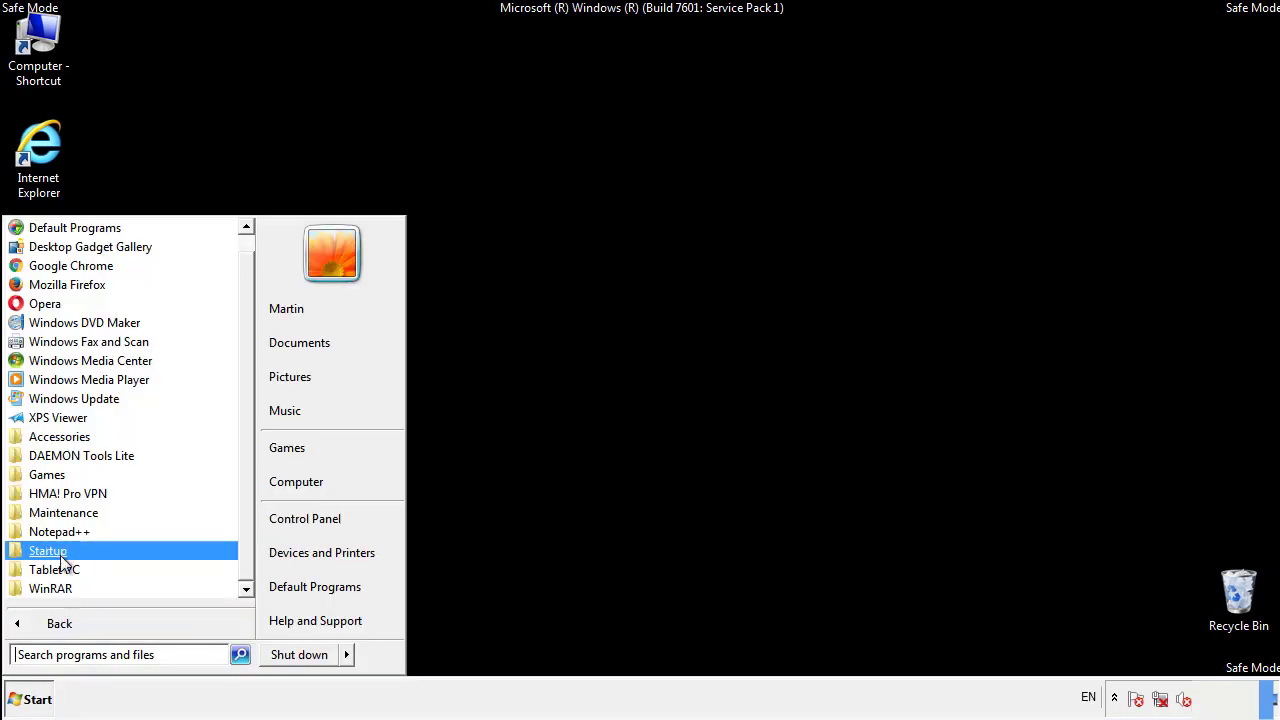
right_click(48, 550)
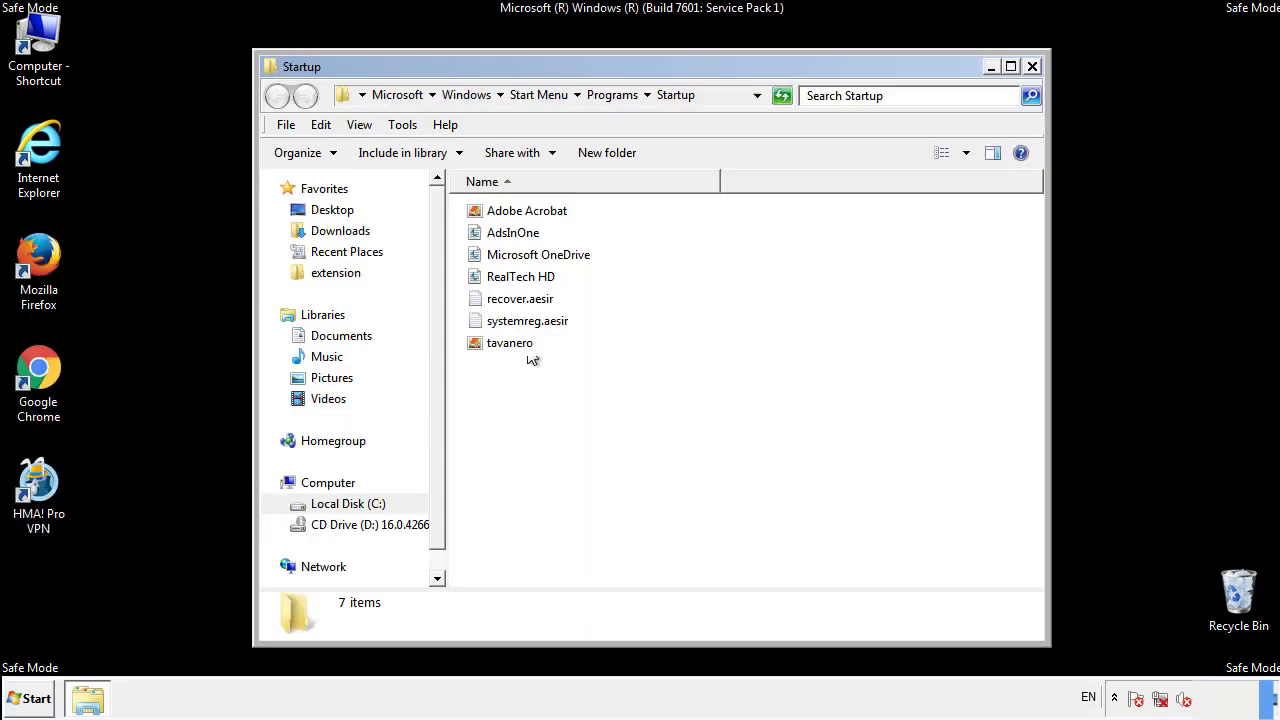
left_click(511, 232)
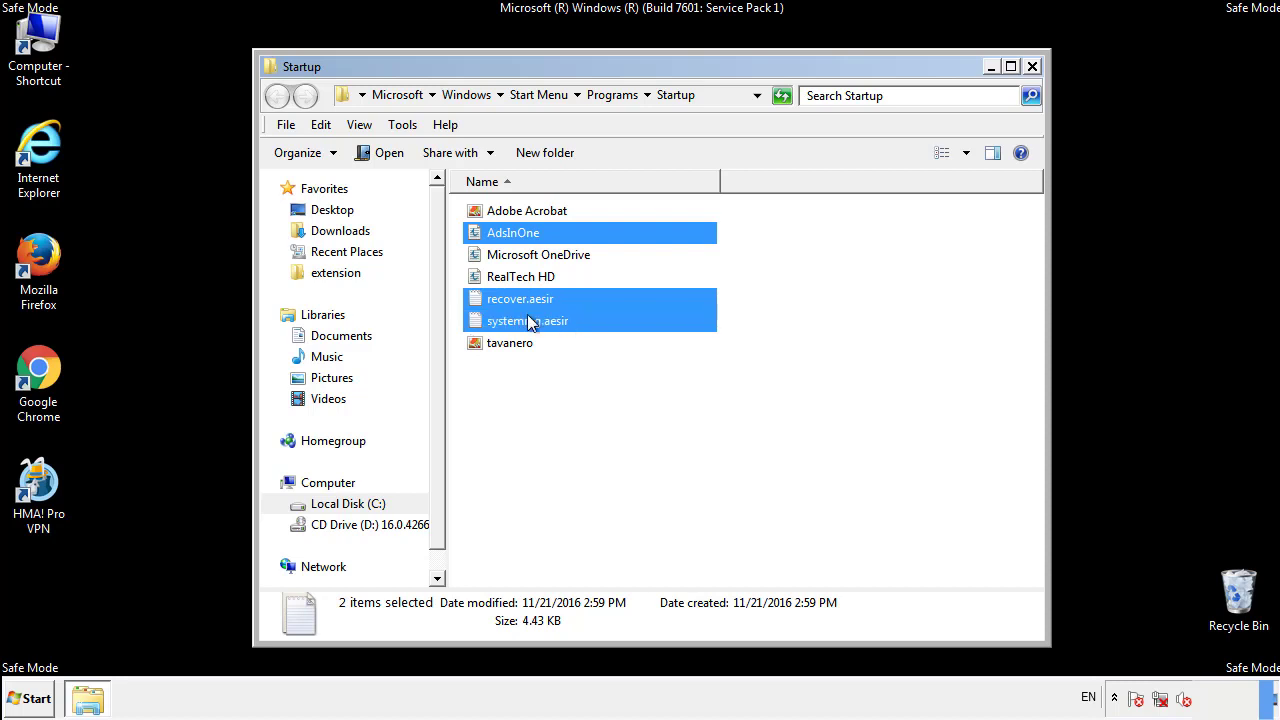
right_click(510, 342)
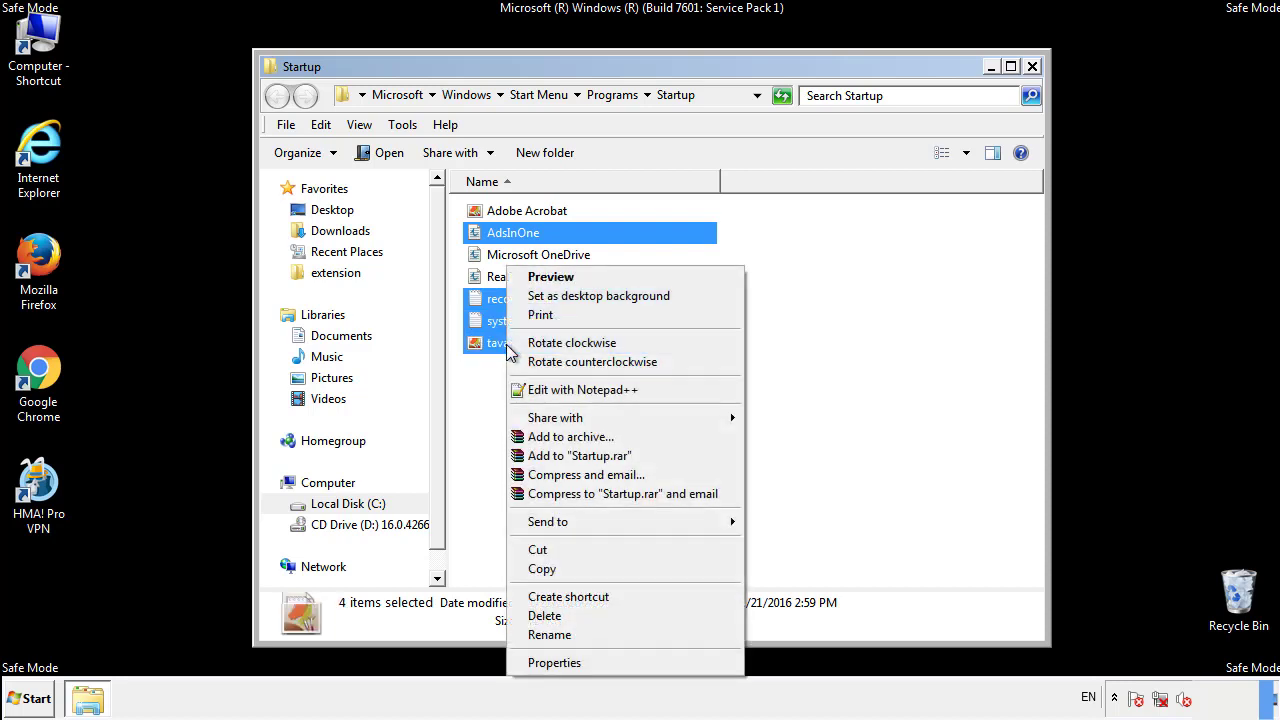
left_click(546, 616)
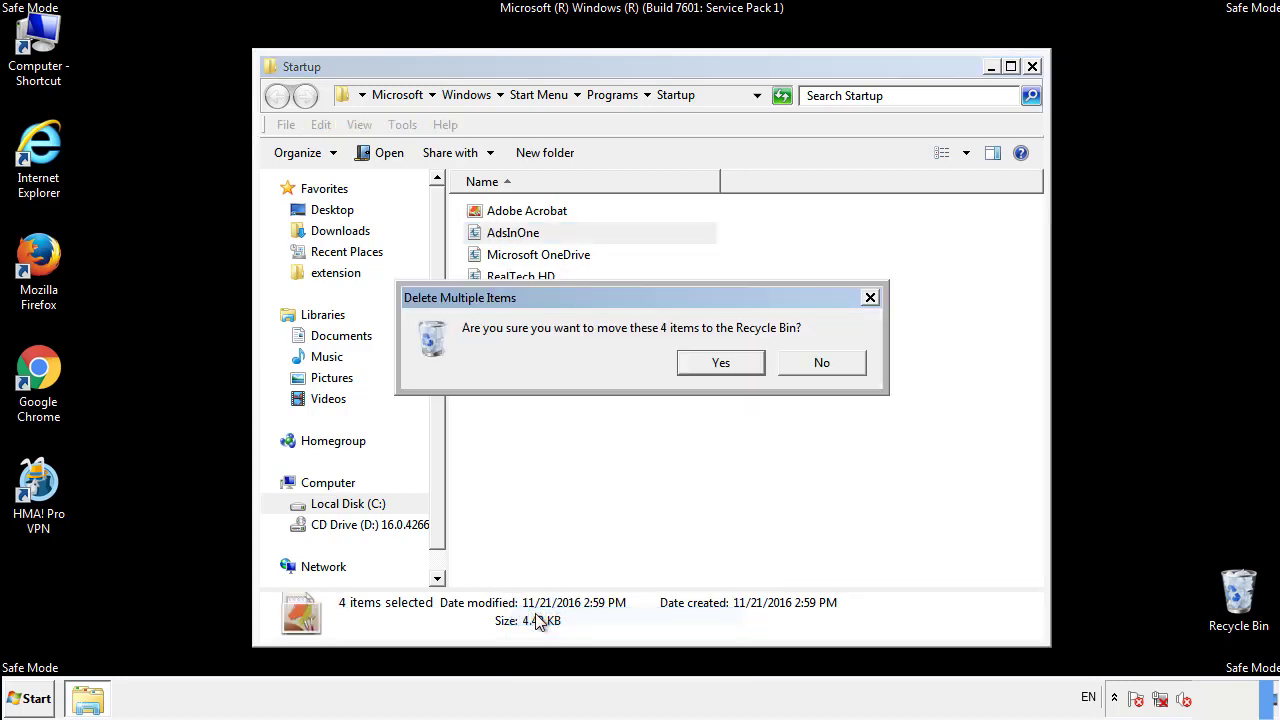
left_click(720, 362)
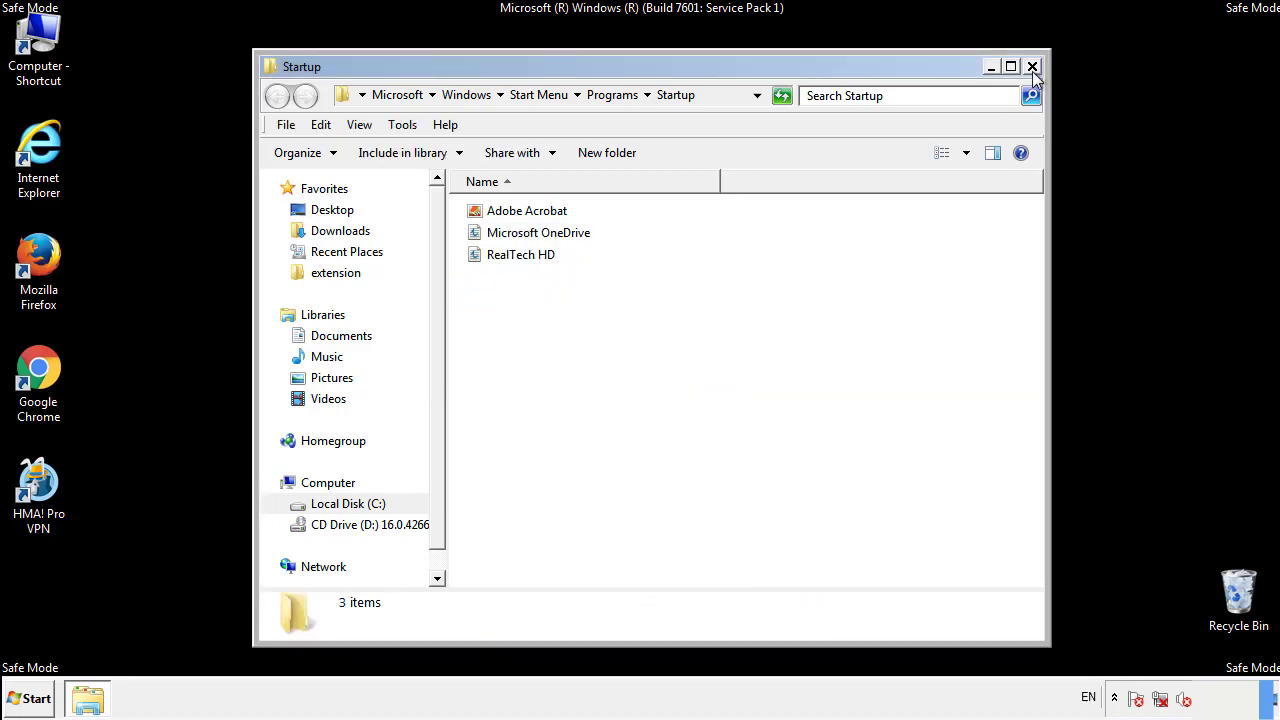
left_click(1032, 66)
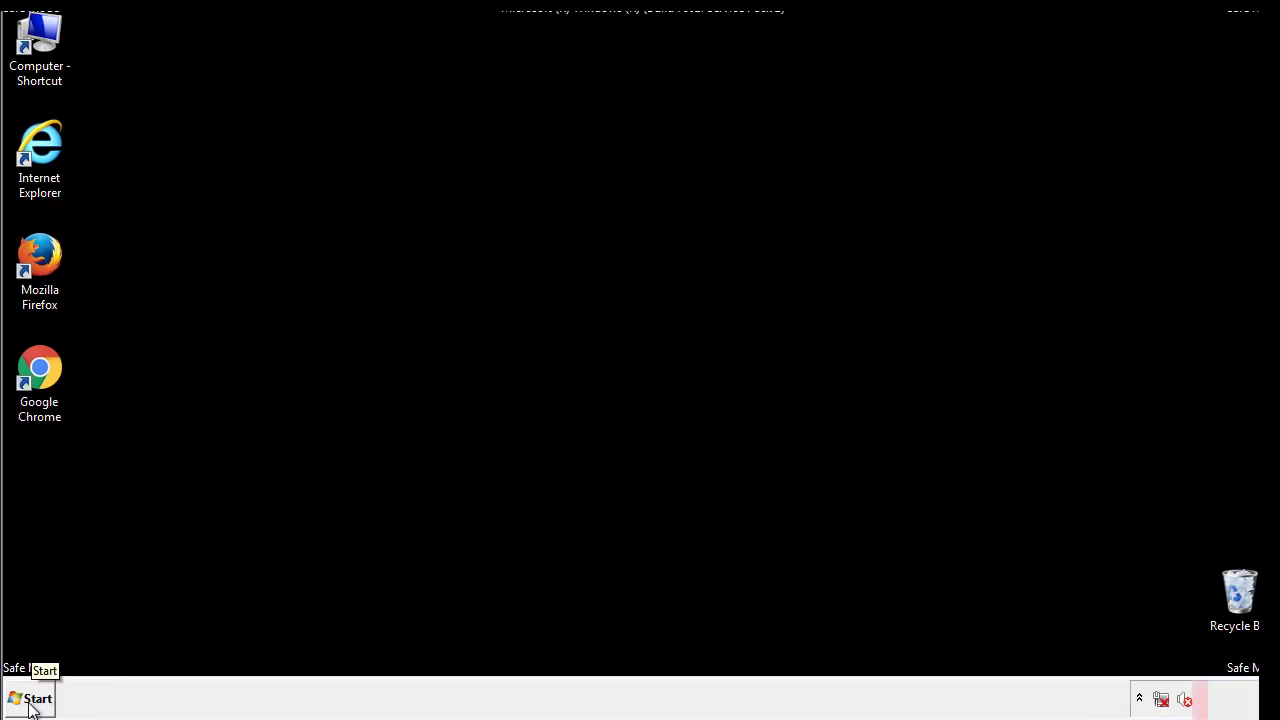
- Launch regedit and expand HKEY_LOCAL_MACHINE\SOFTWARE\Microsoft\Windows\CurrentVersion to show Run and RunOnce
left_click(34, 696)
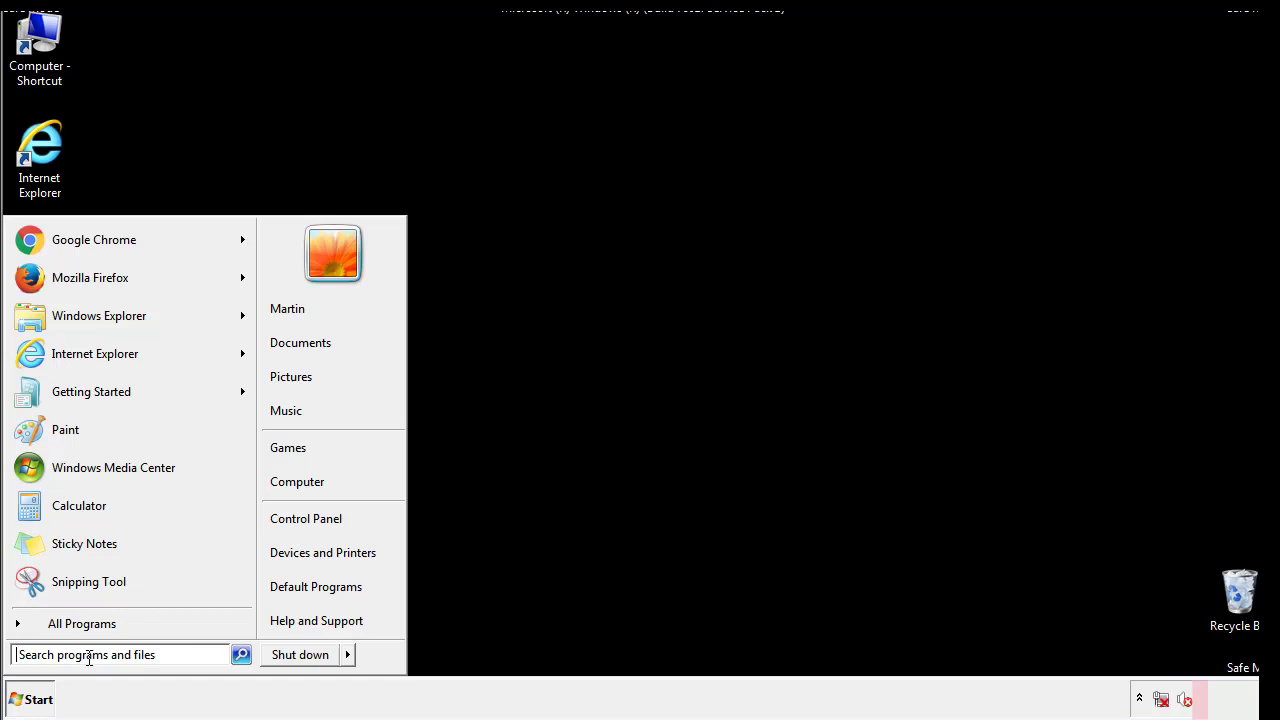
type("reged")
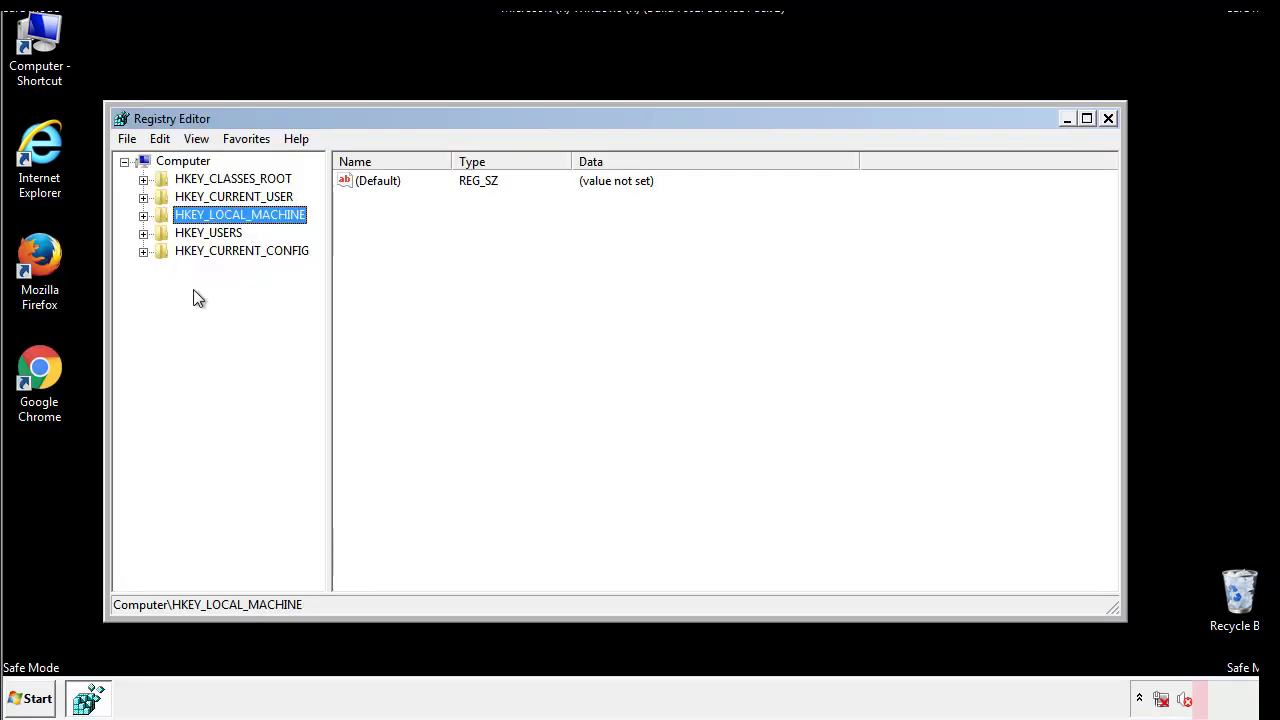
left_click(143, 214)
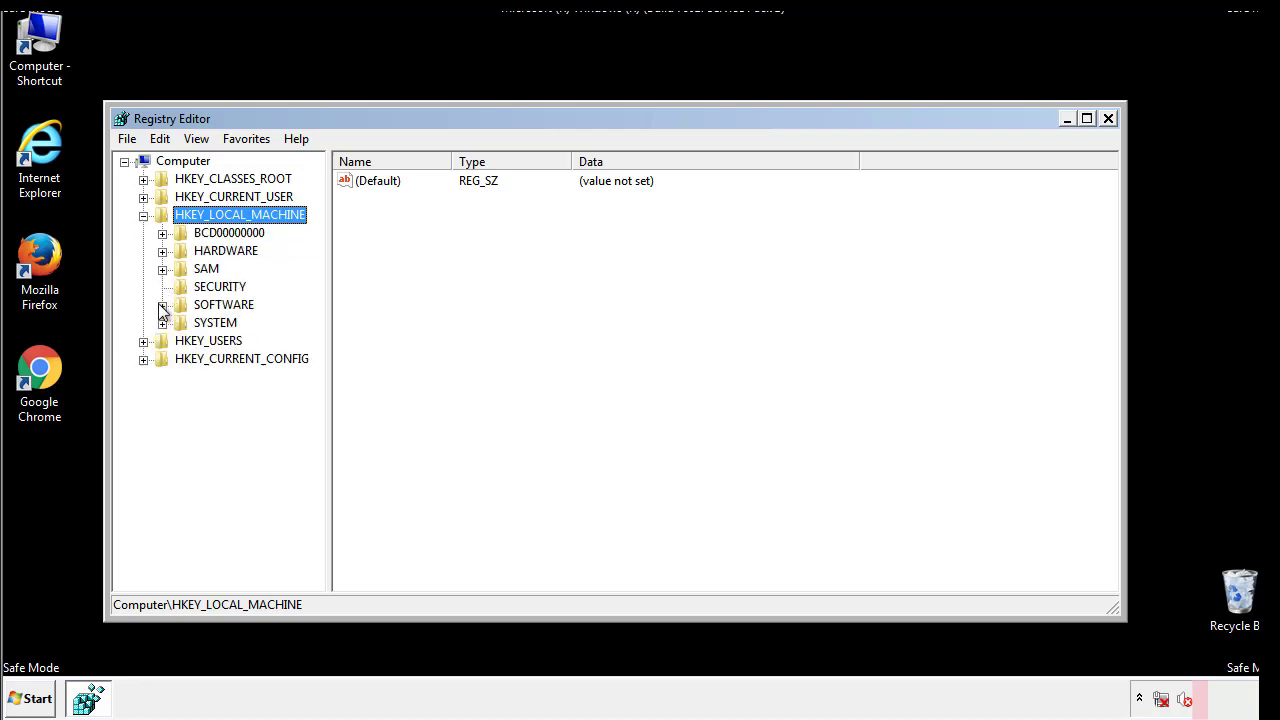
left_click(163, 305)
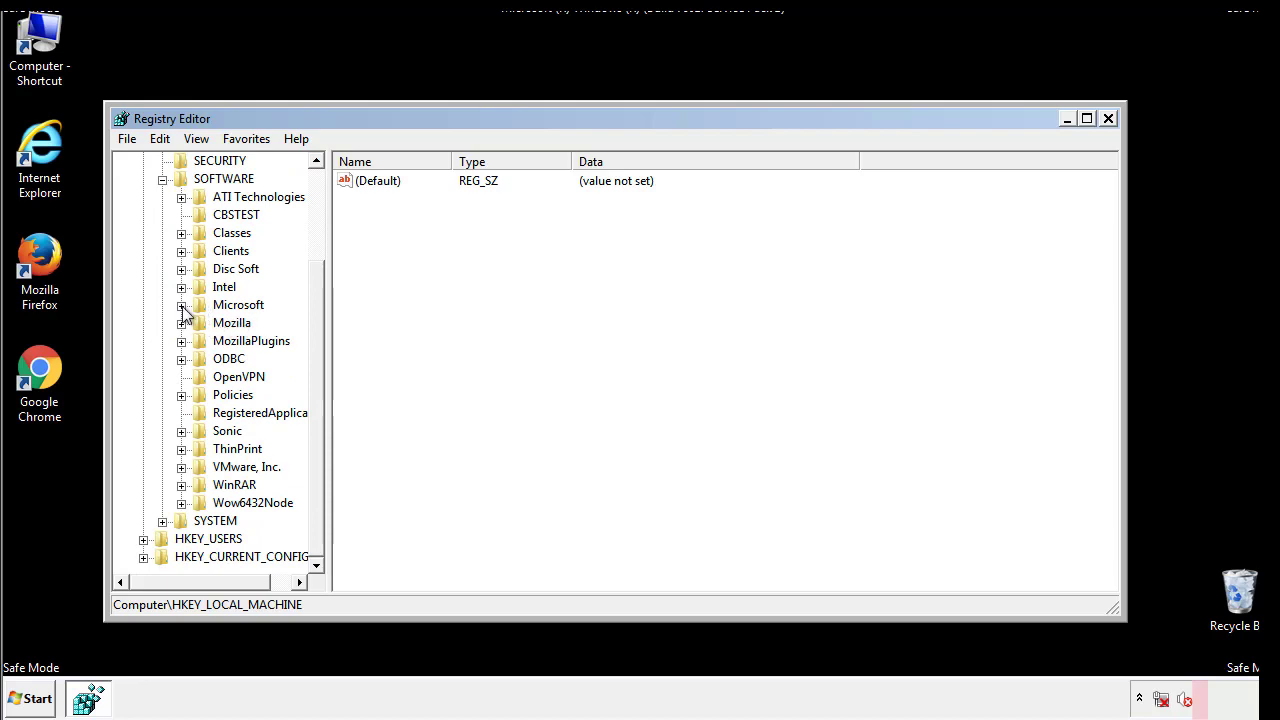
left_click(182, 305)
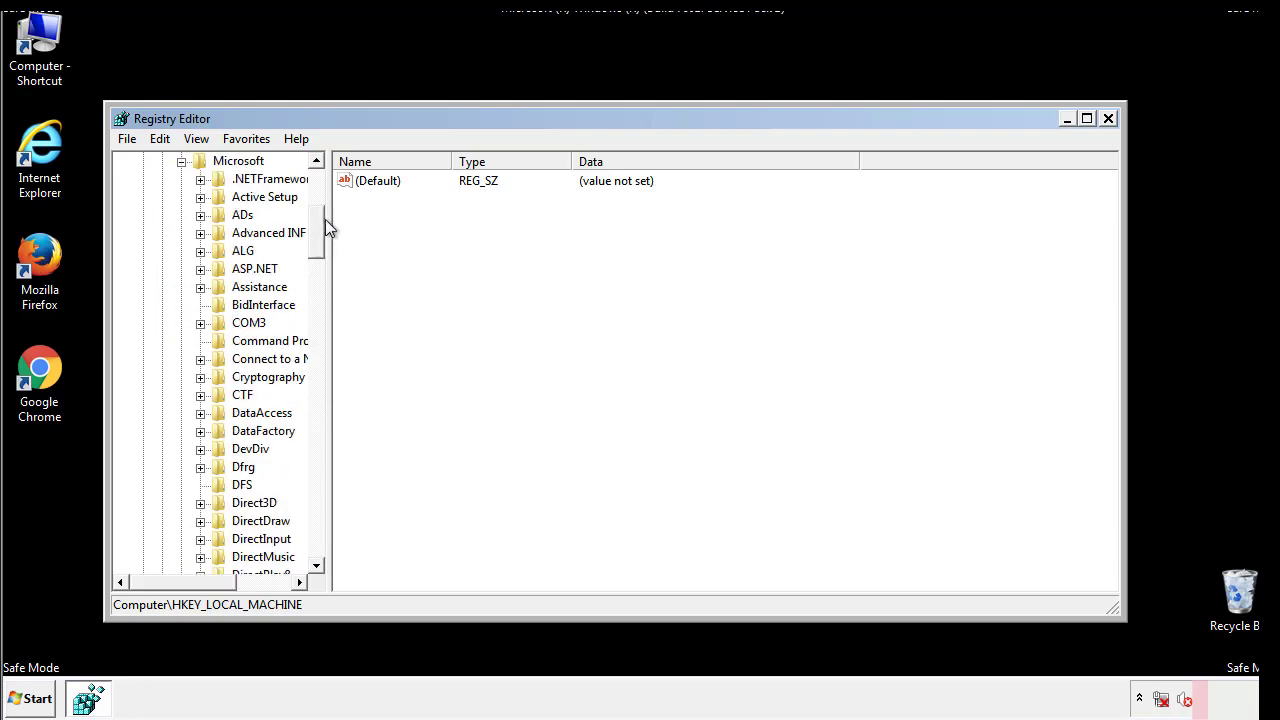
scroll("down", 3)
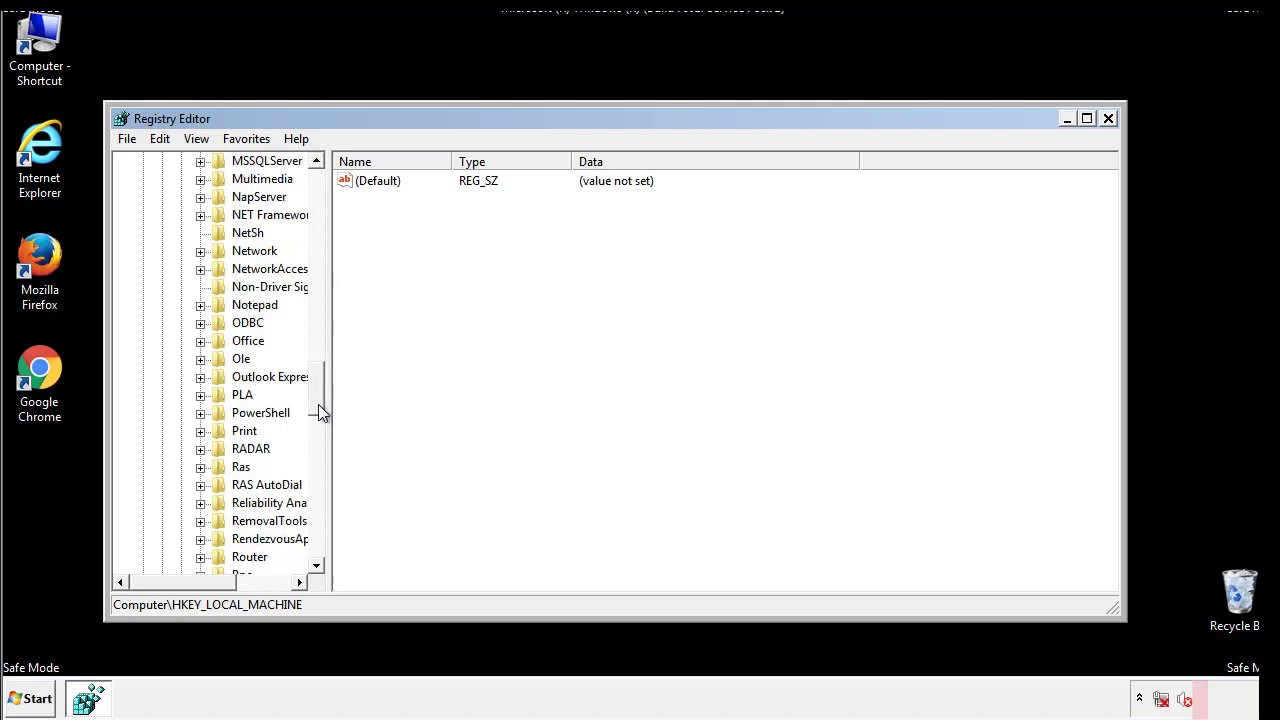
scroll("down", 3)
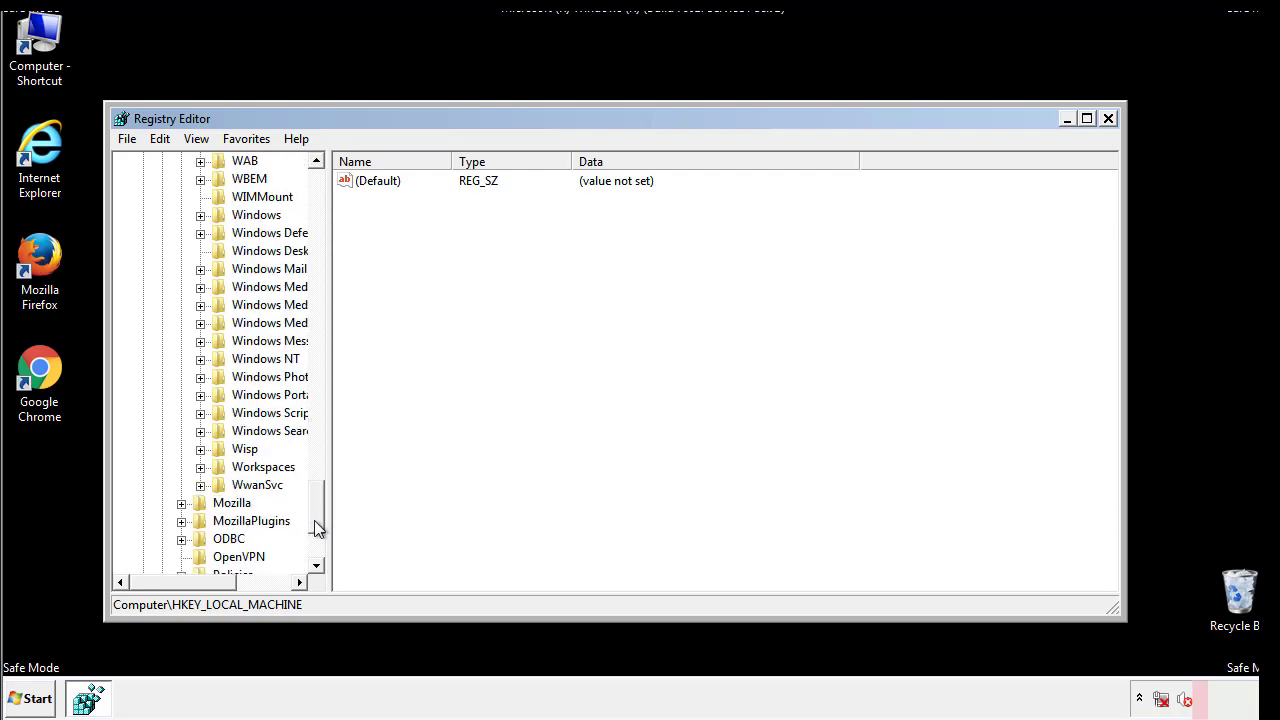
left_click(202, 305)
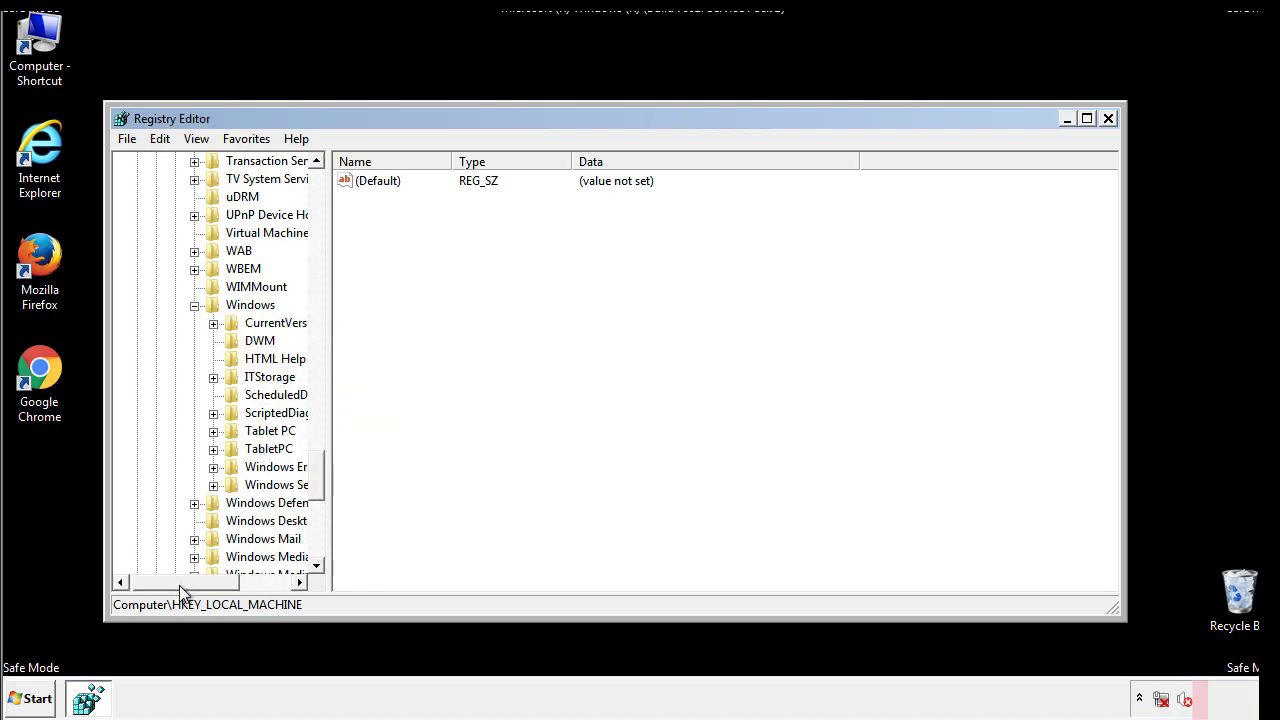
left_click(213, 322)
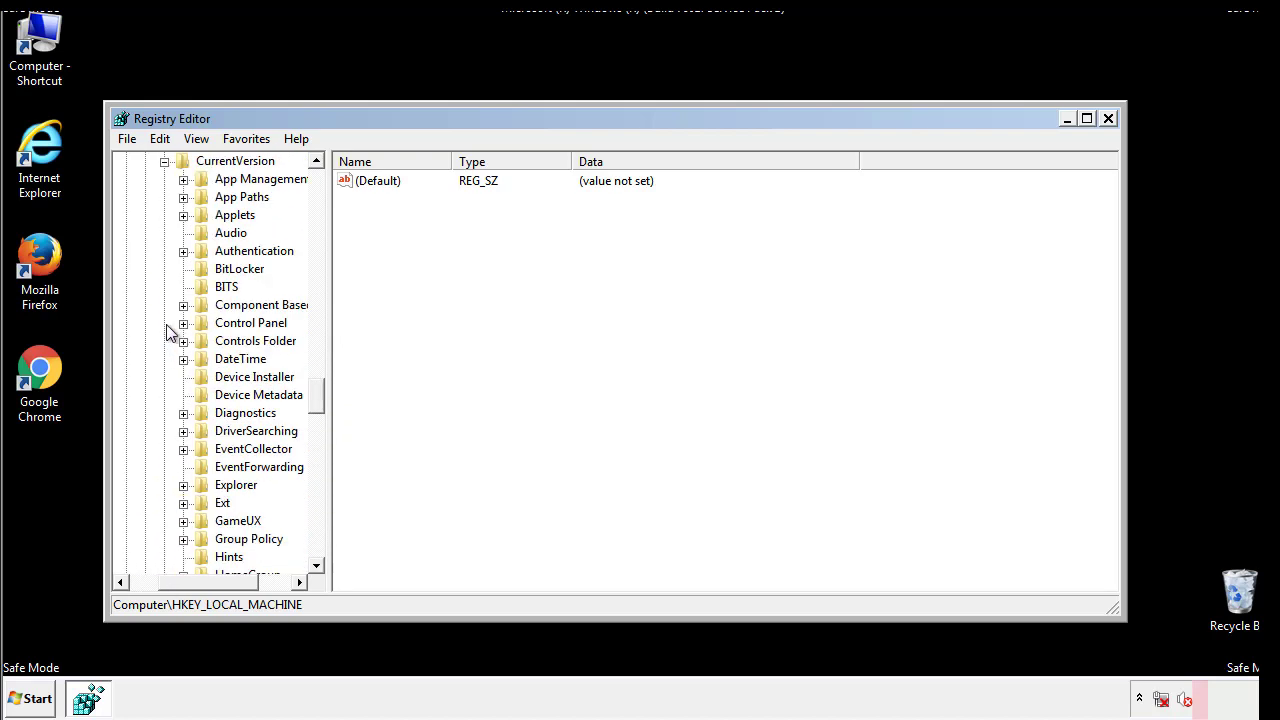
scroll("down", 3)
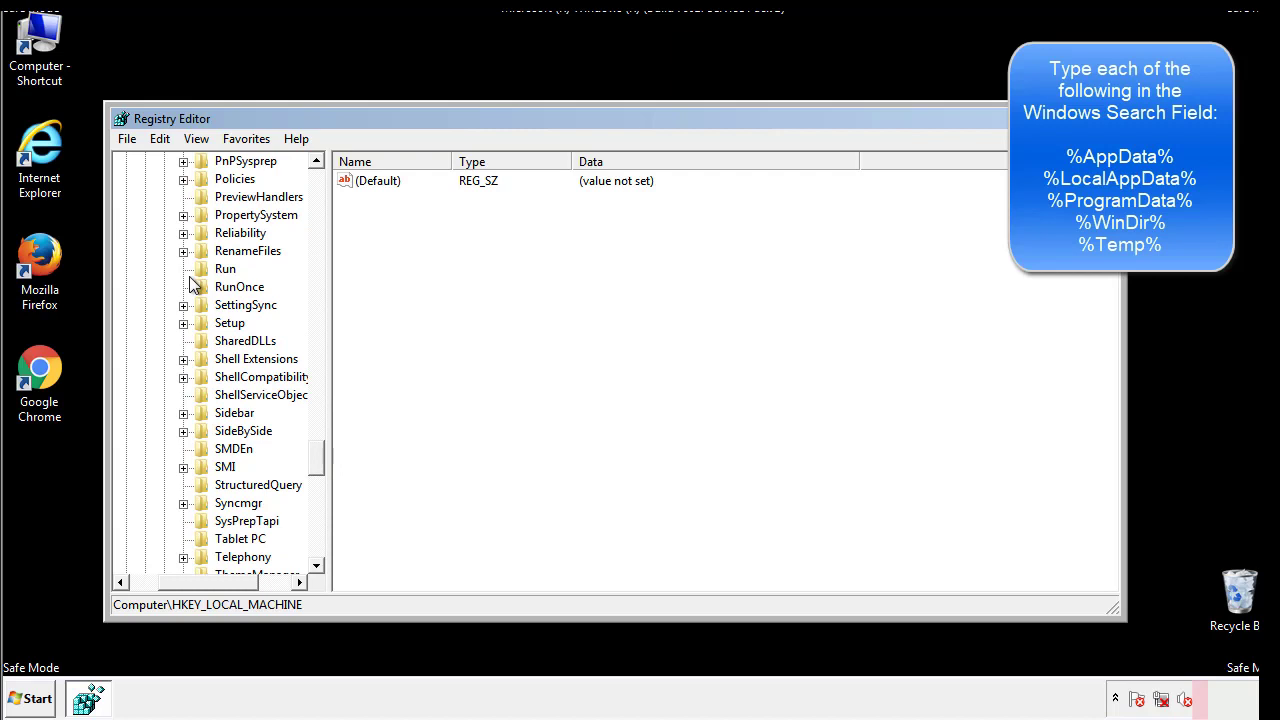
- Delete the tappi.loc value from the HKLM Run key, leaving only VMware User Process
left_click(225, 269)
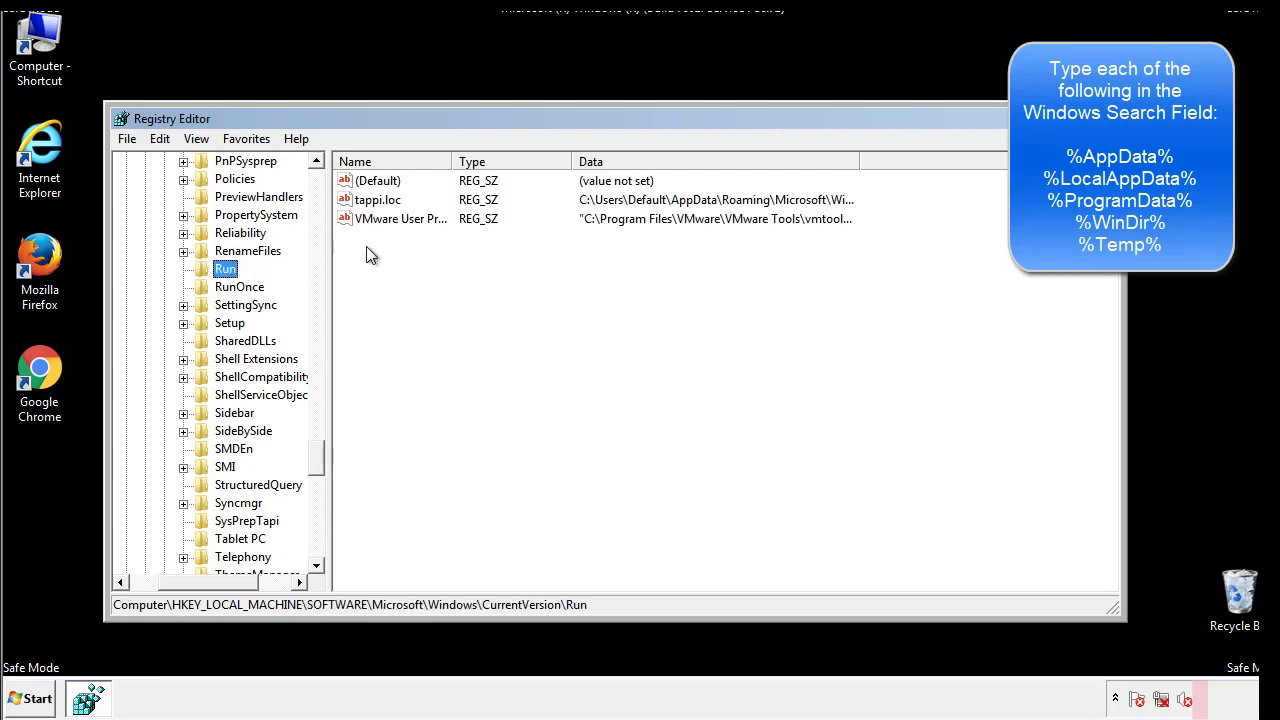
mouse_move(825, 221)
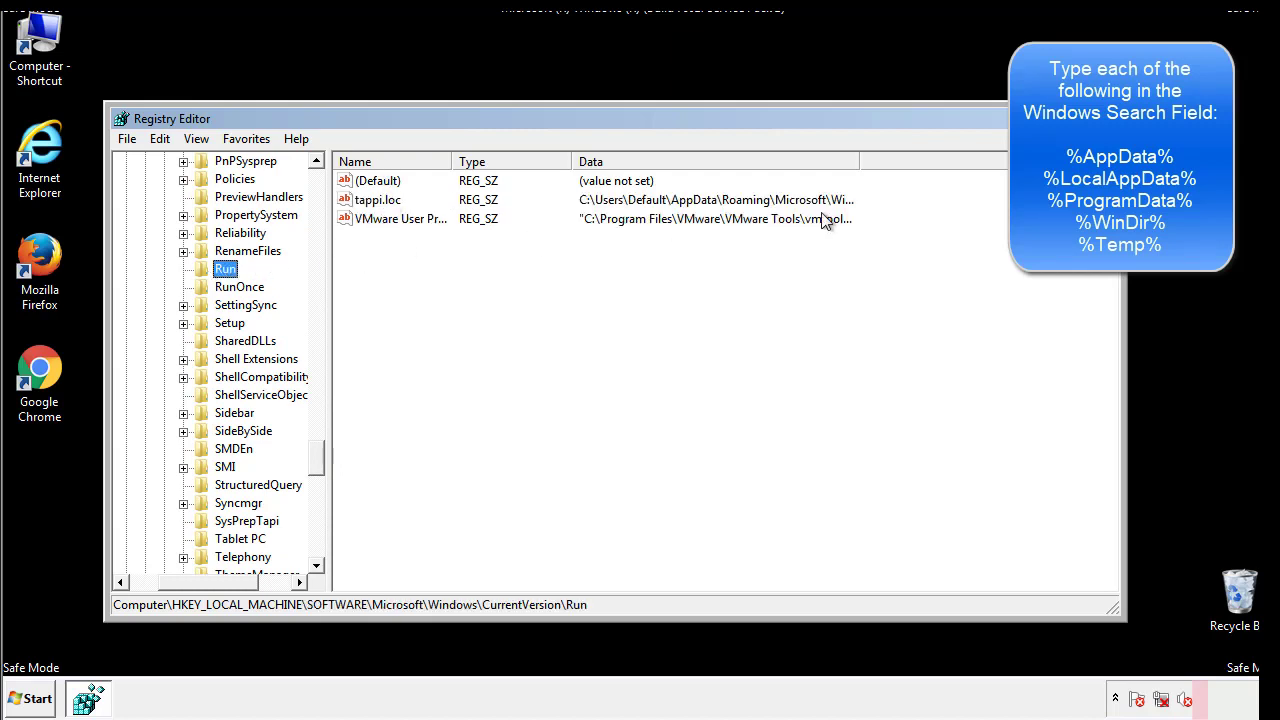
left_click(378, 199)
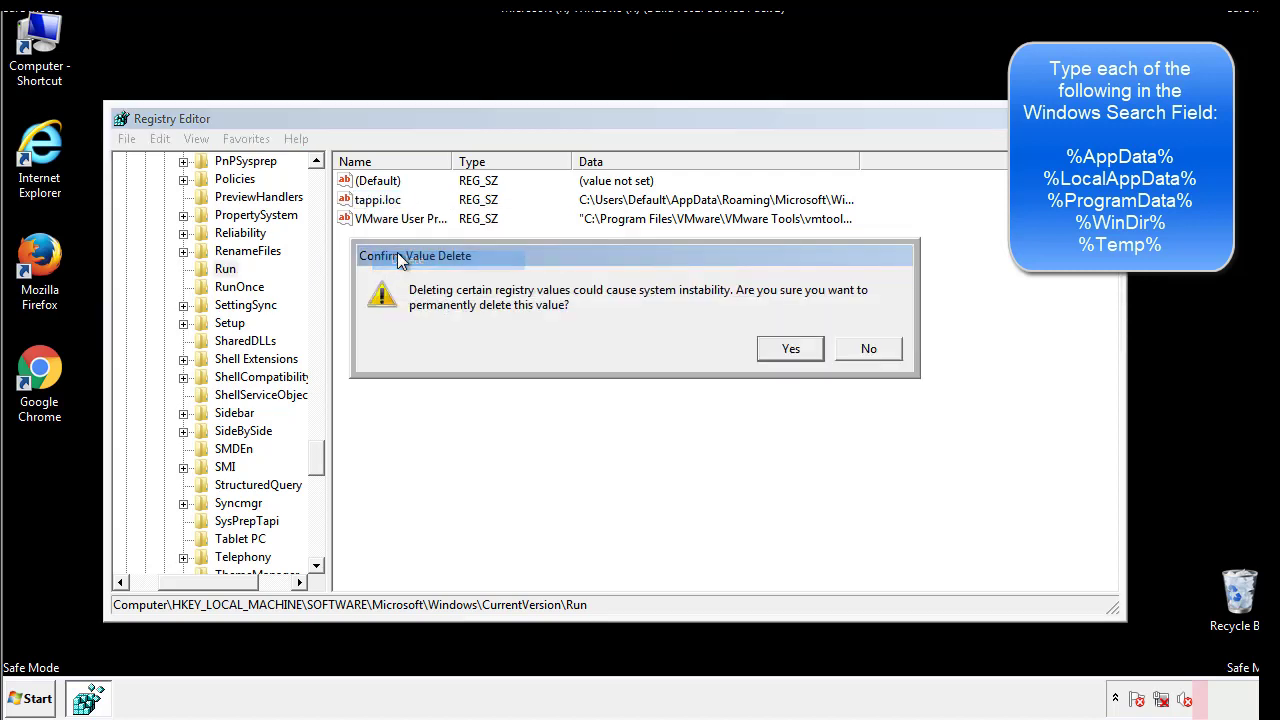
left_click(790, 348)
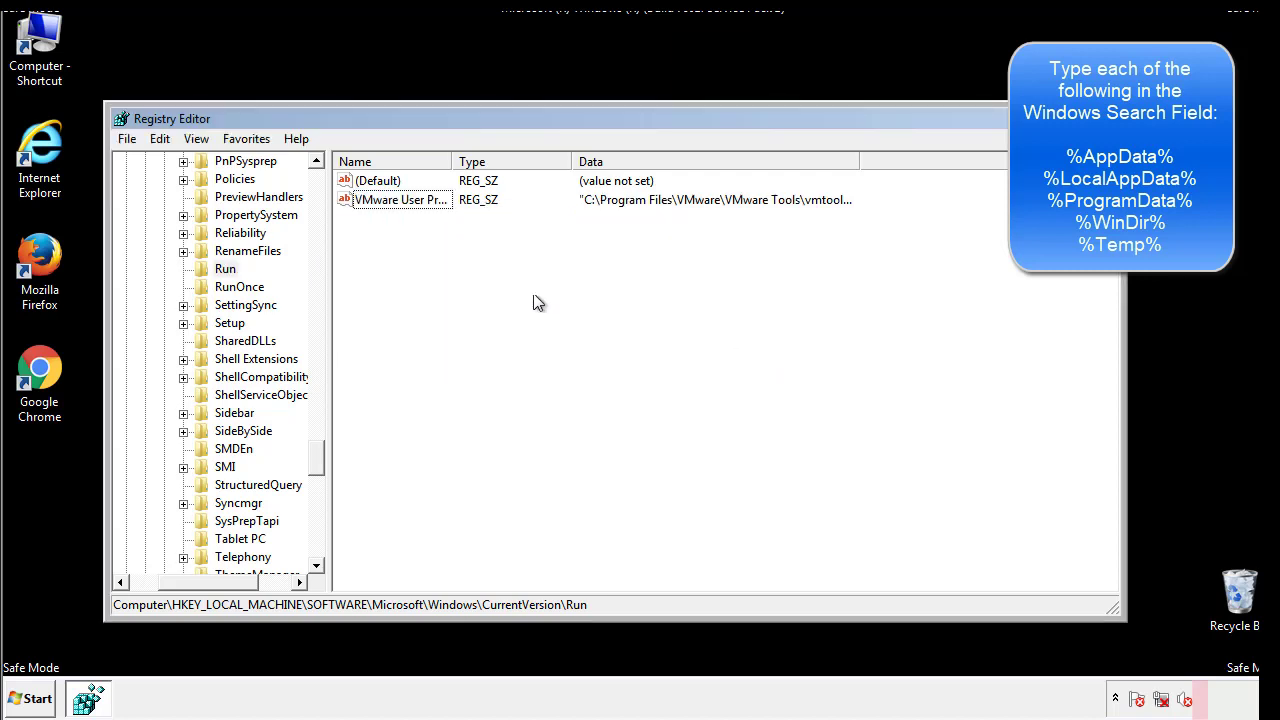
scroll("down", 3)
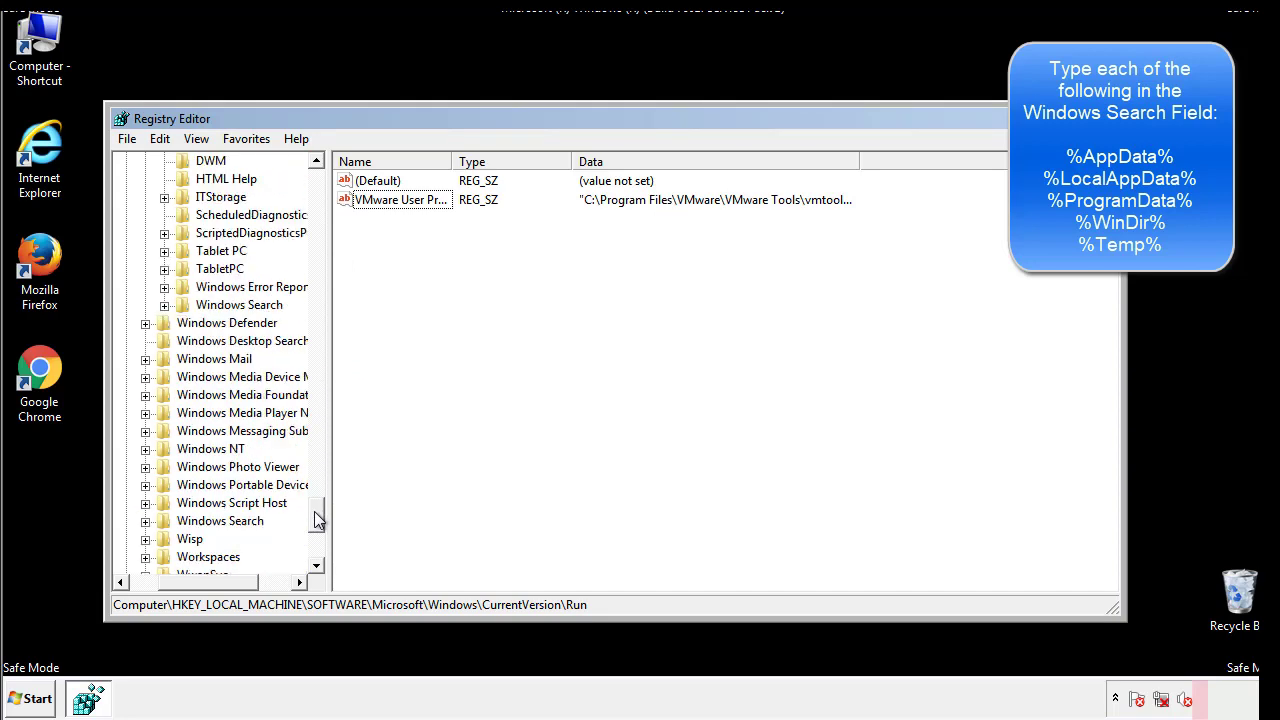
scroll("down", 3)
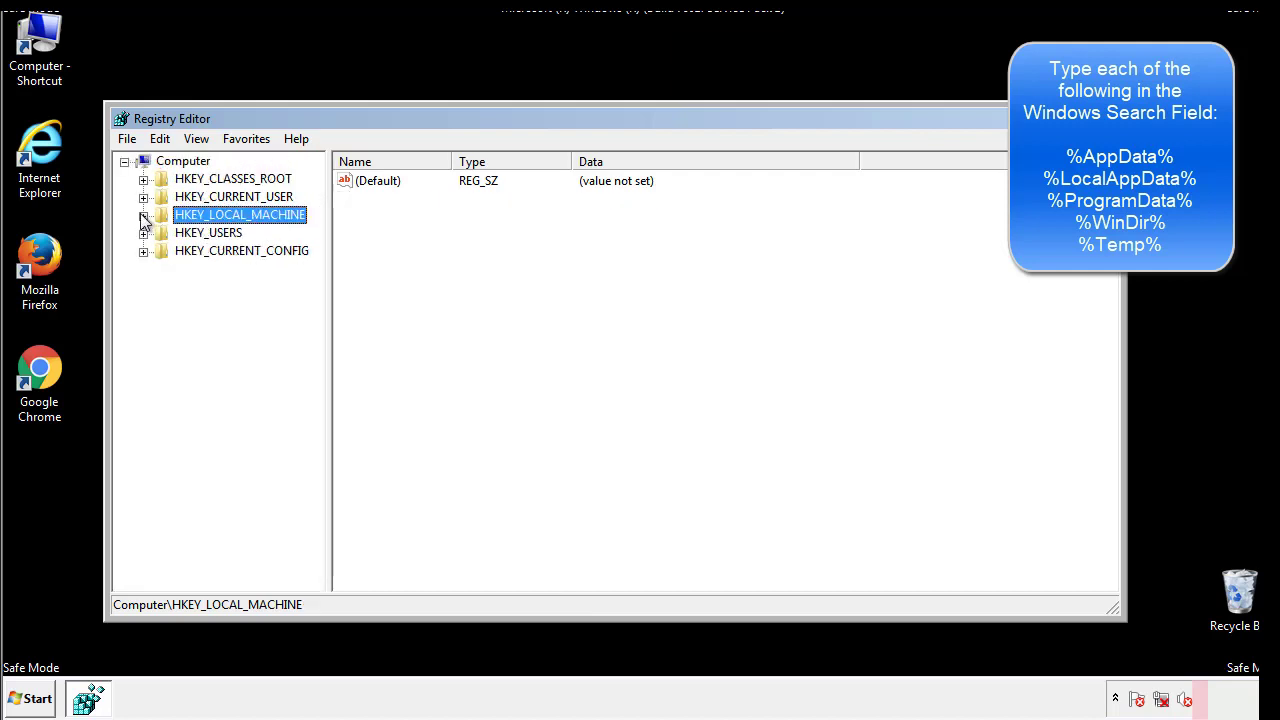
- View HKCU\Software\Microsoft\Windows\CurrentVersion\Run, holding only DAEMON Tools, then collapse the Windows branch
left_click(144, 196)
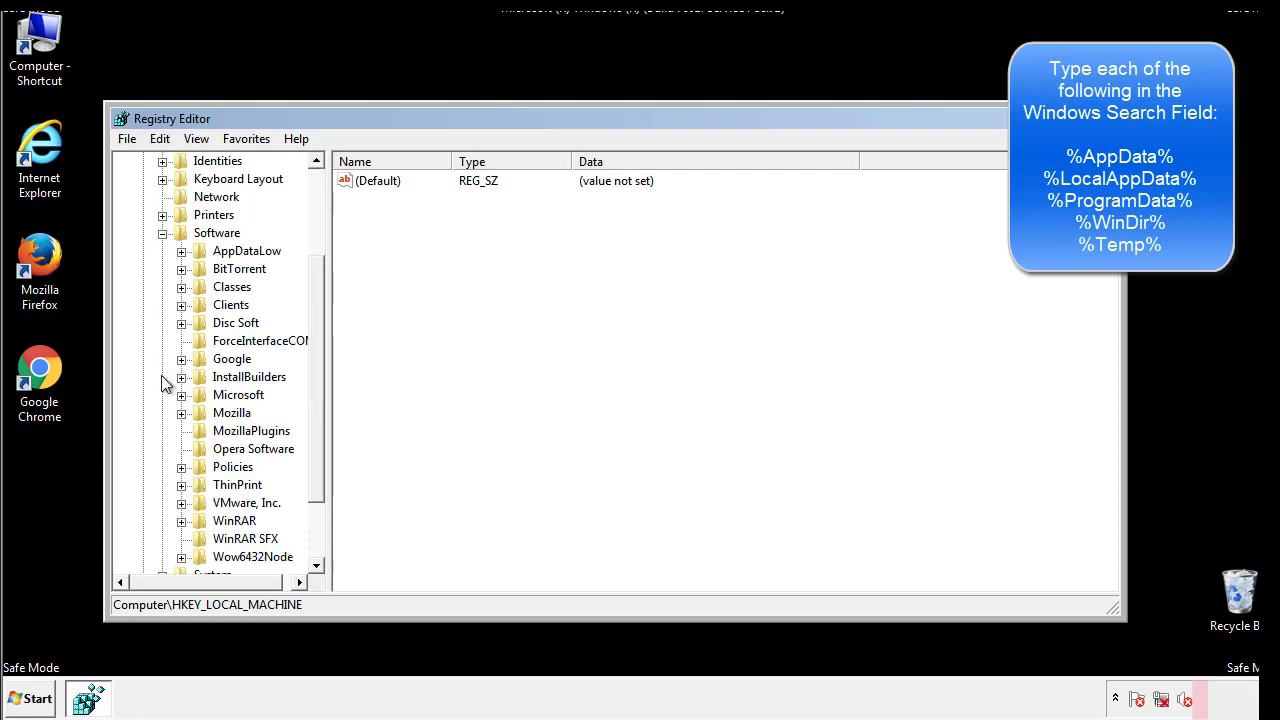
scroll("down", 3)
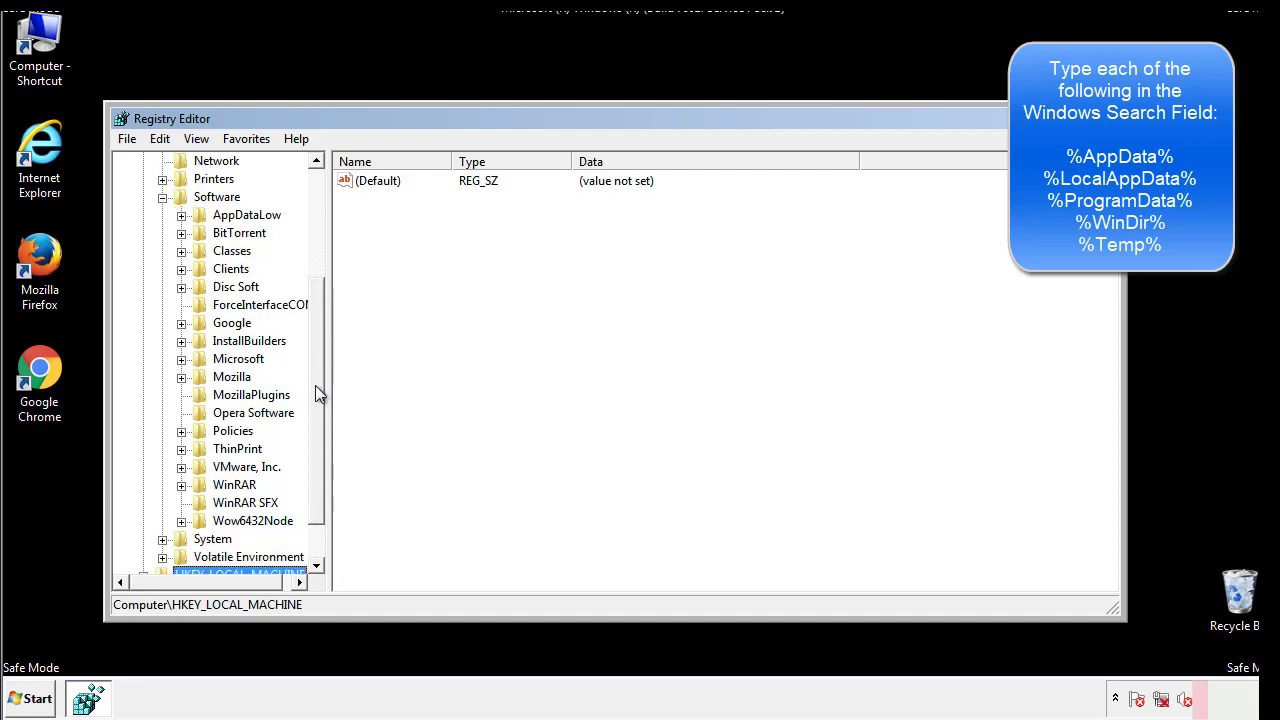
mouse_move(203, 402)
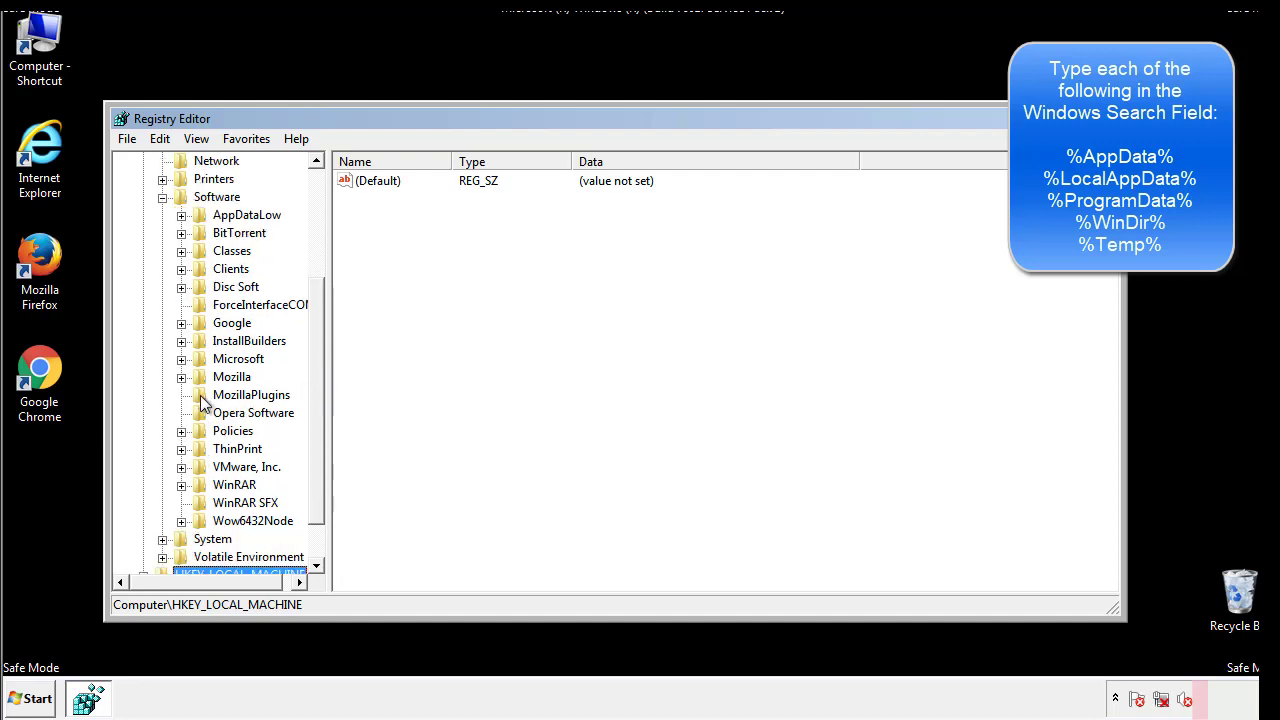
mouse_move(197, 270)
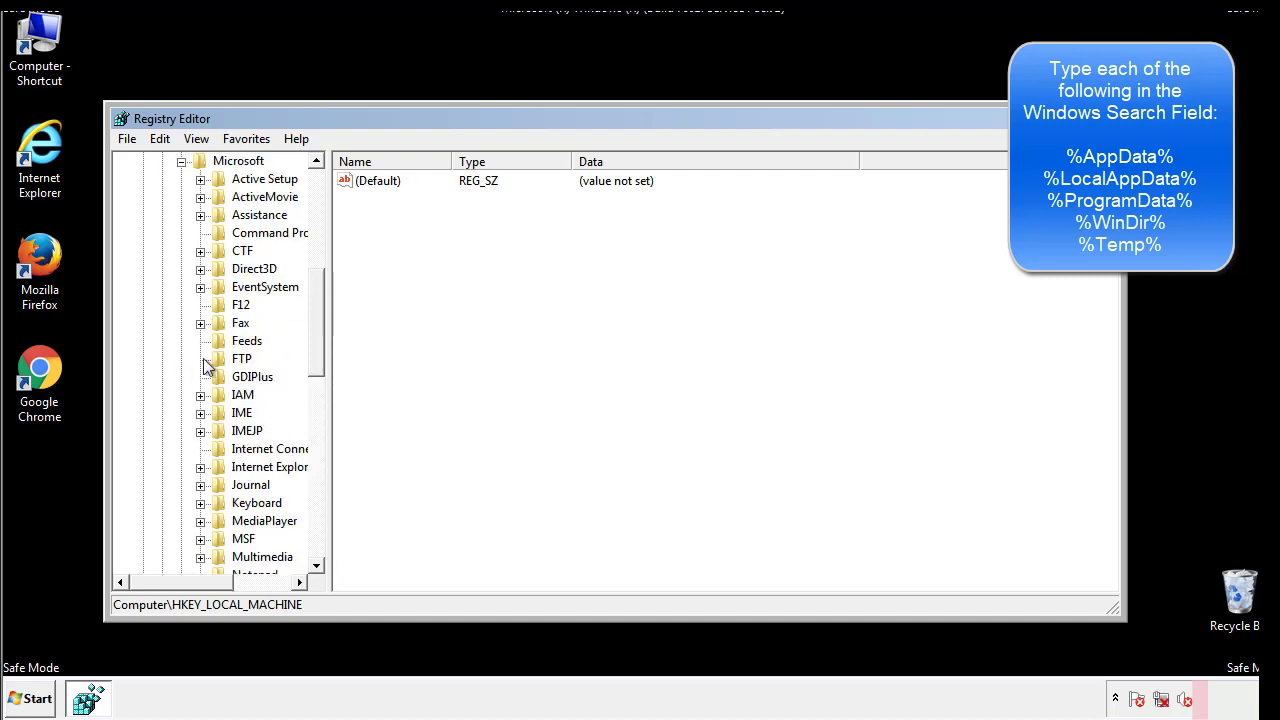
scroll("down", 3)
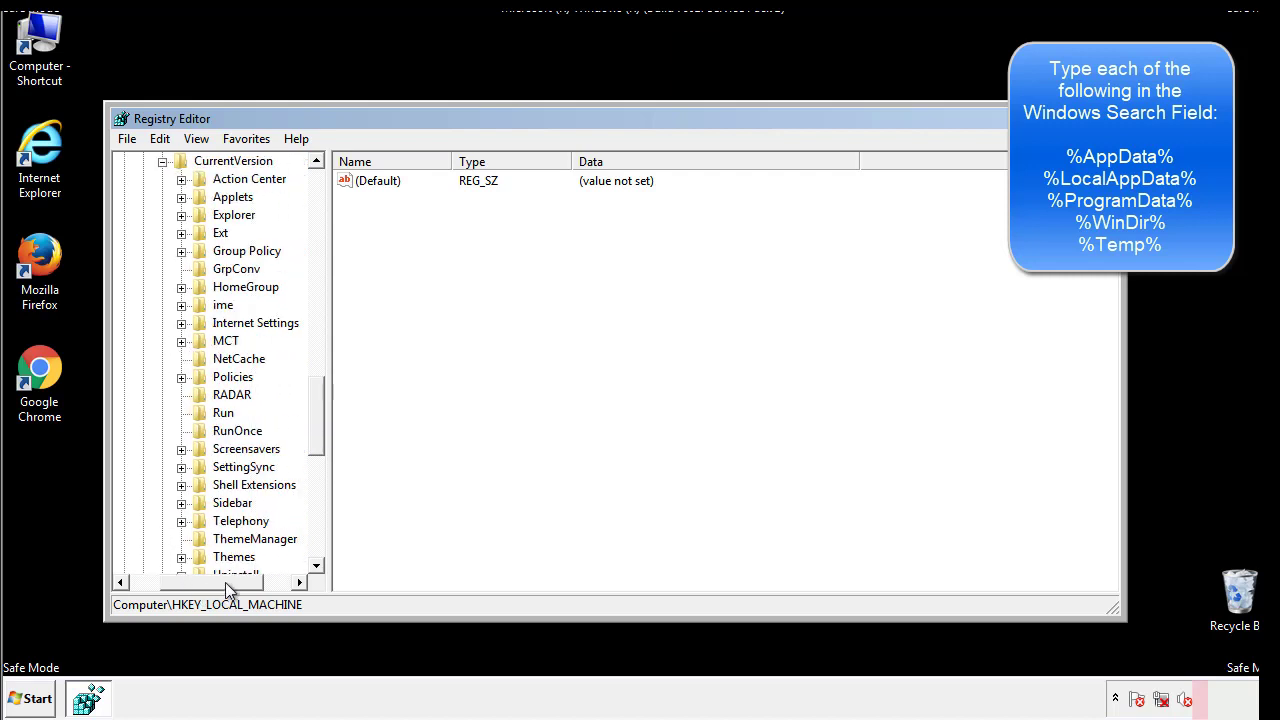
left_click(223, 412)
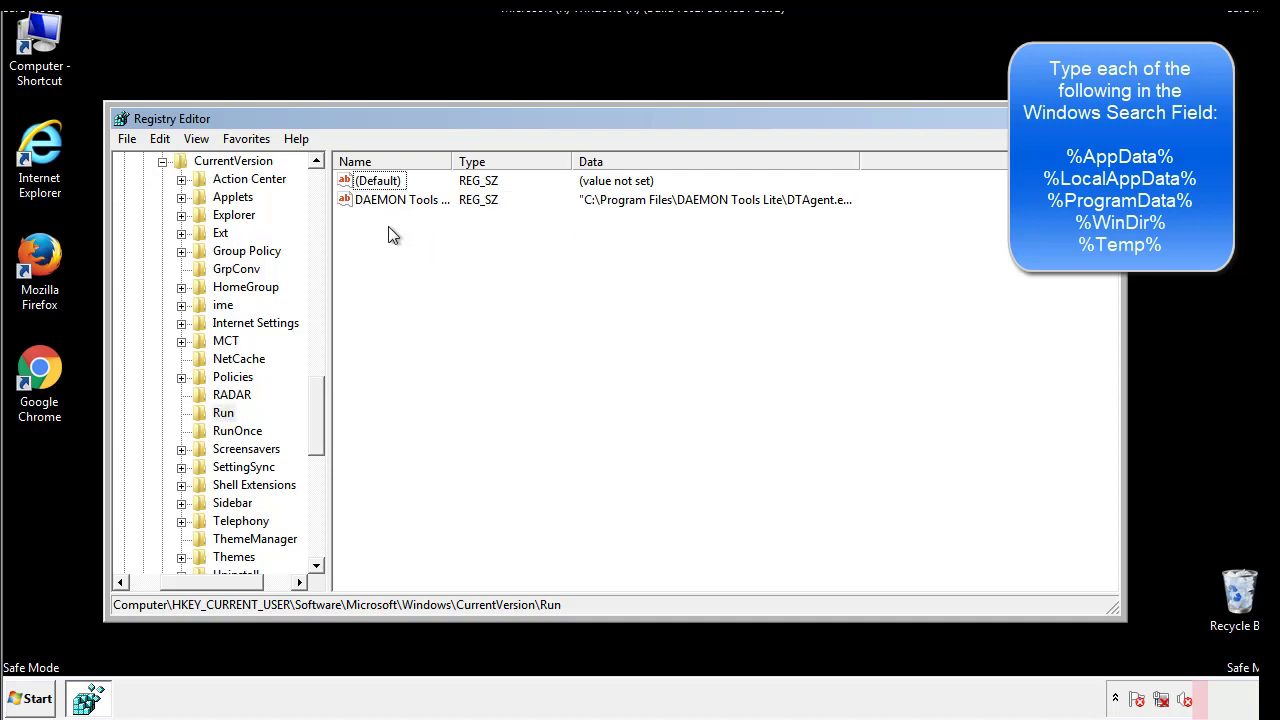
mouse_move(465, 235)
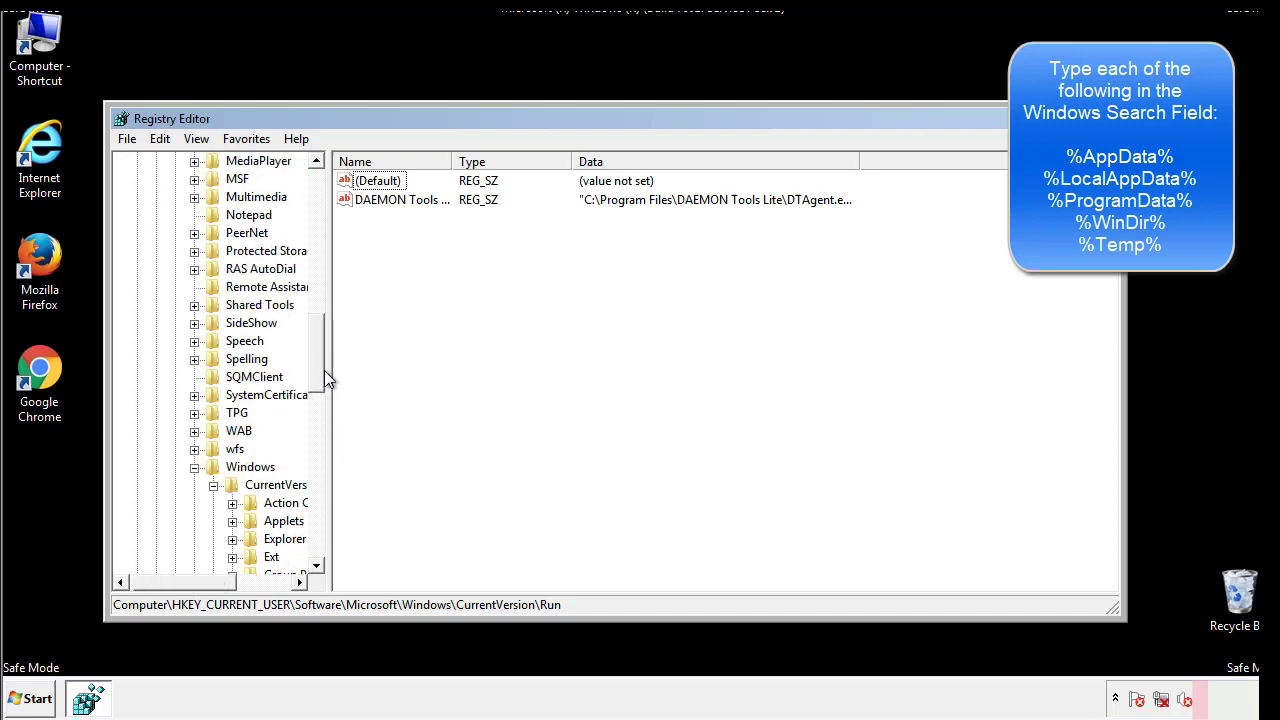
left_click(250, 467)
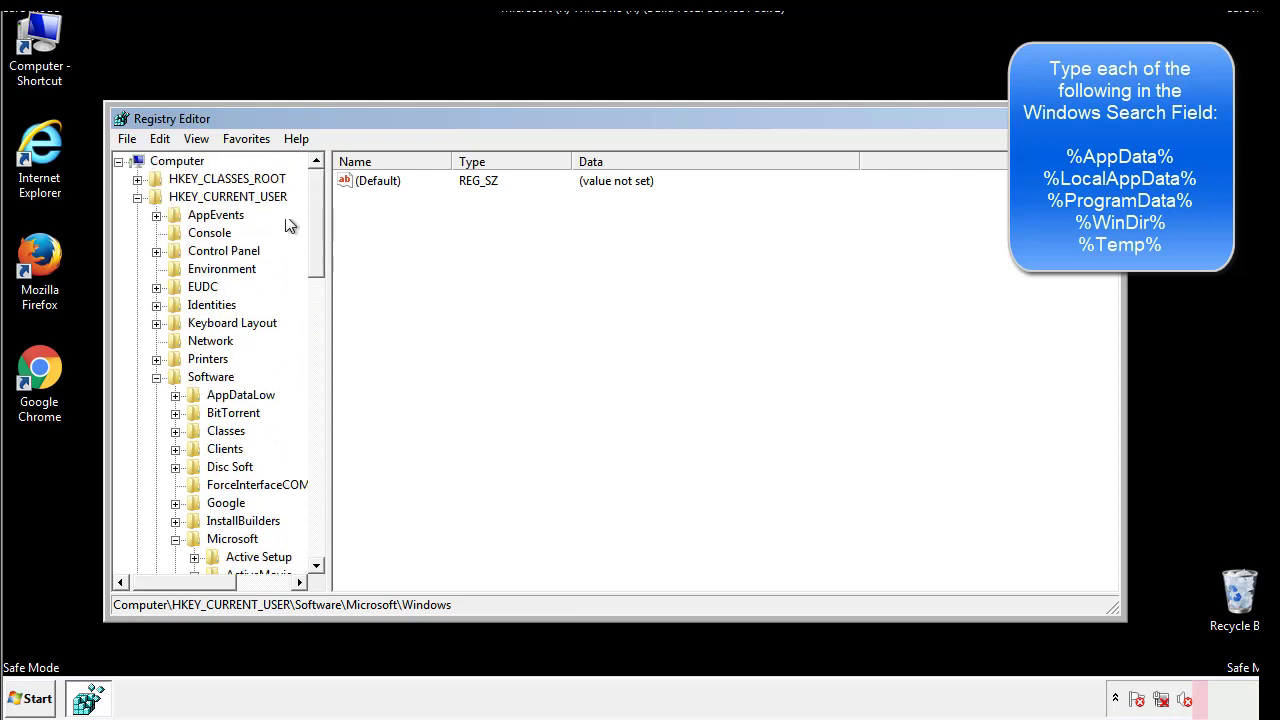
- Find %temp% in the registry, reaching the VolumeCaches Temporary Files key
left_click(159, 139)
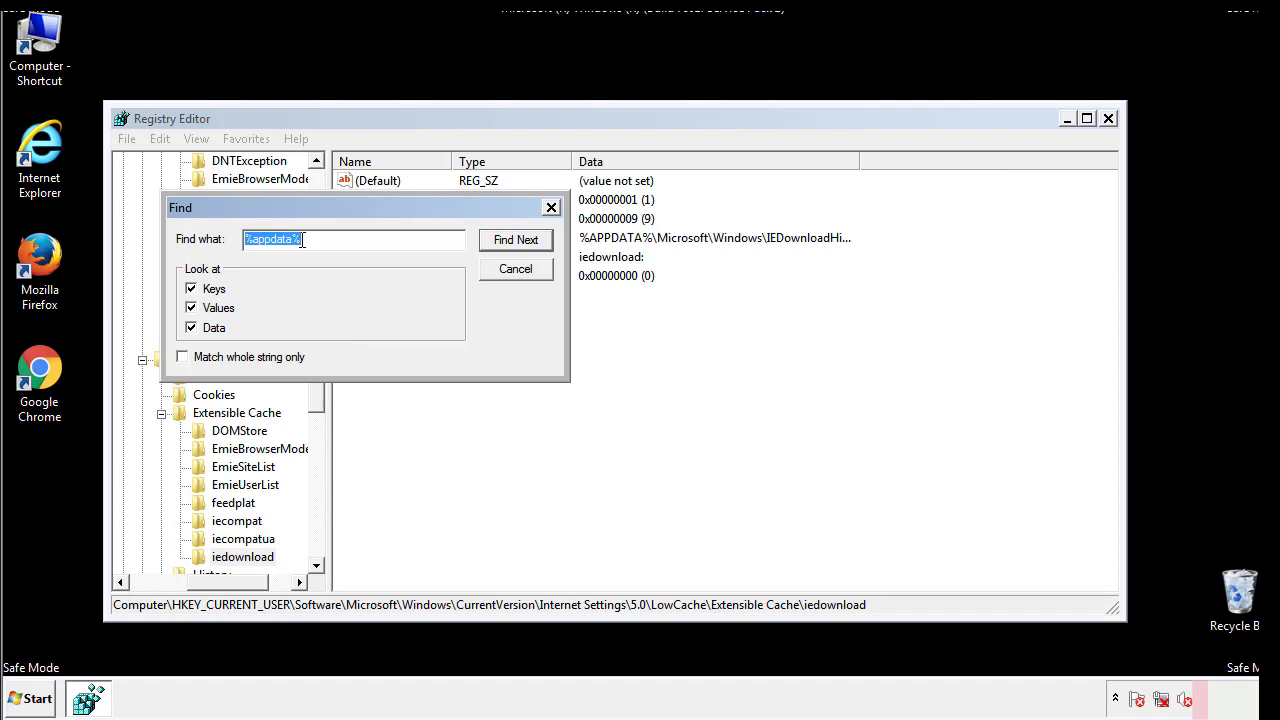
type("%temp%")
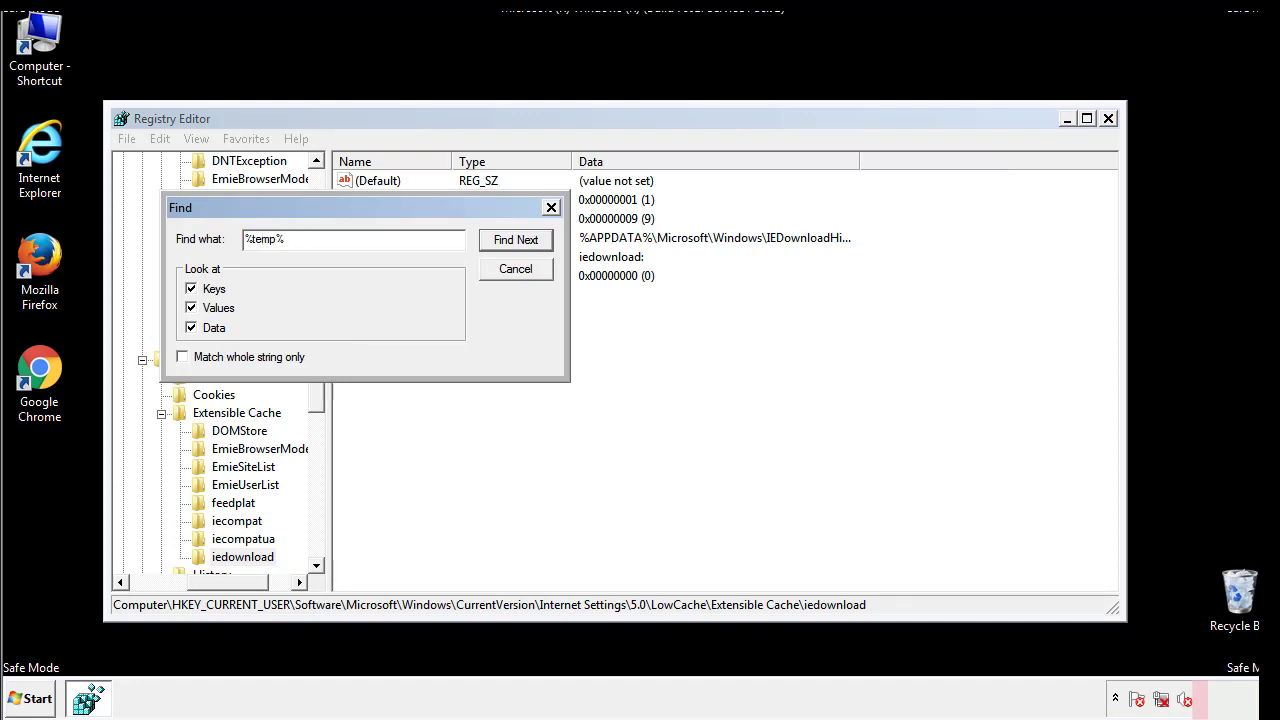
left_click(515, 240)
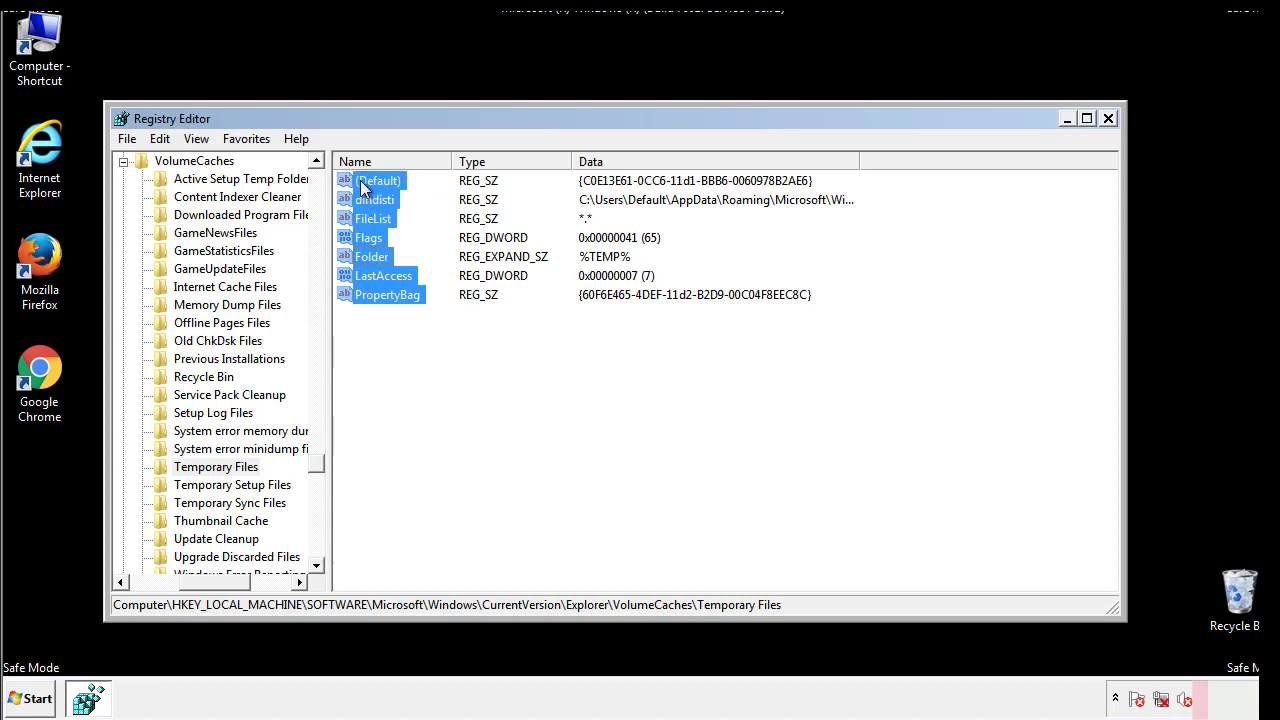
- Delete the Temporary Files key's values, confirm, and close Registry Editor
right_click(375, 199)
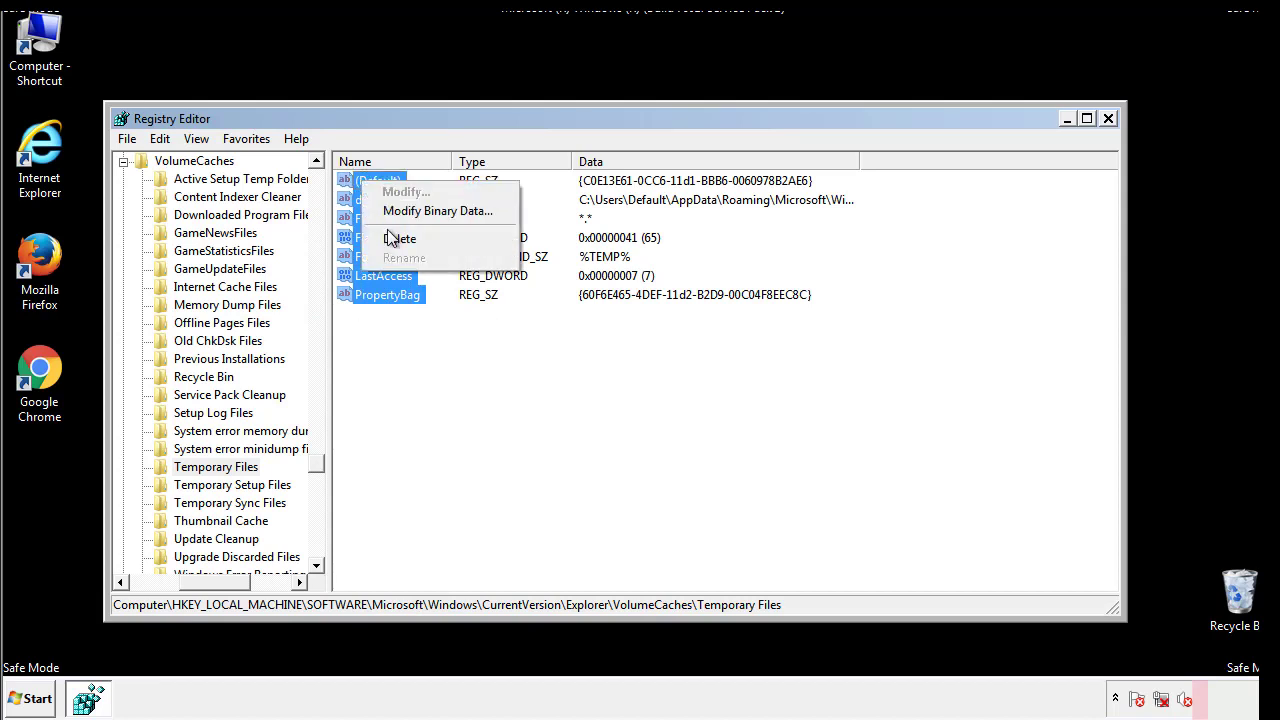
left_click(402, 238)
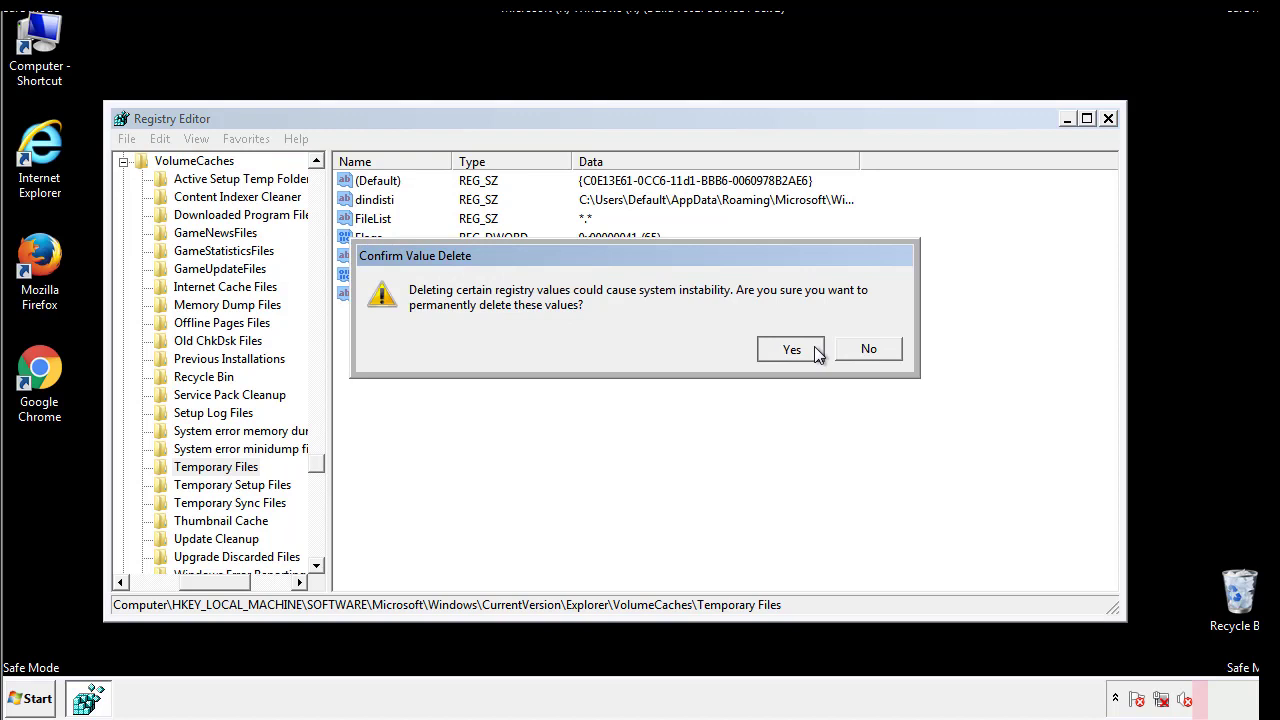
left_click(791, 349)
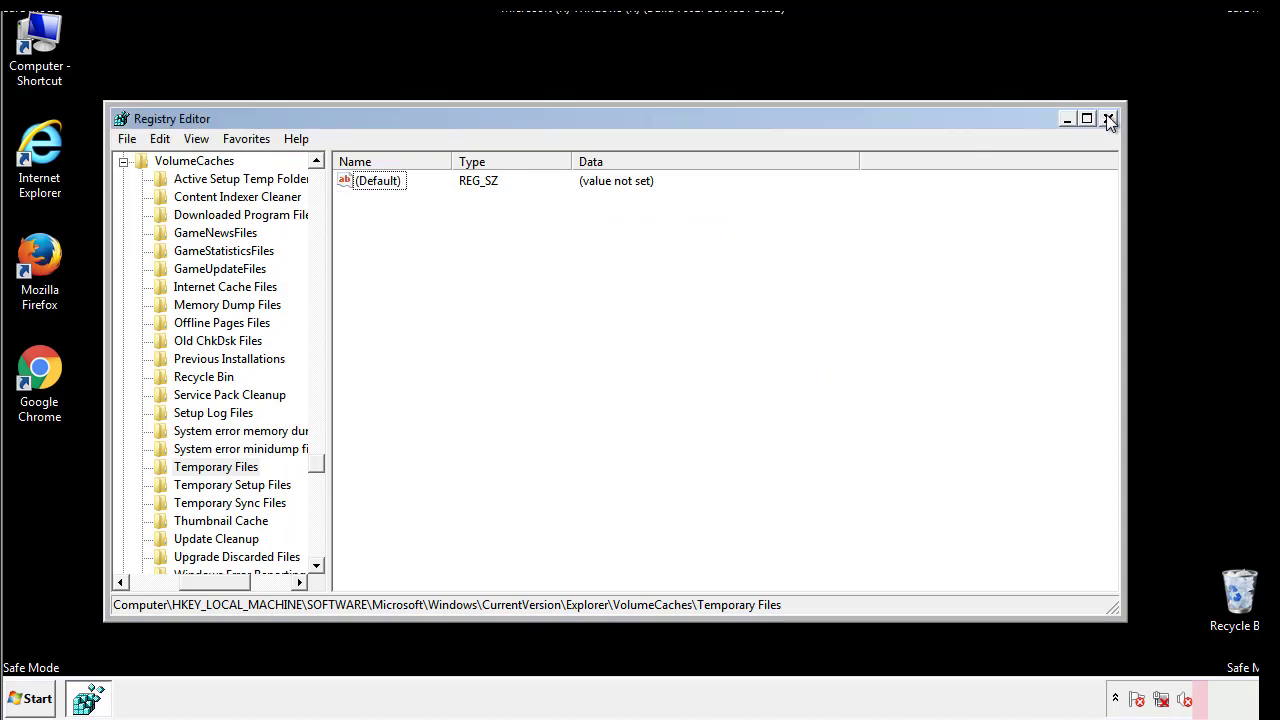
left_click(1108, 120)
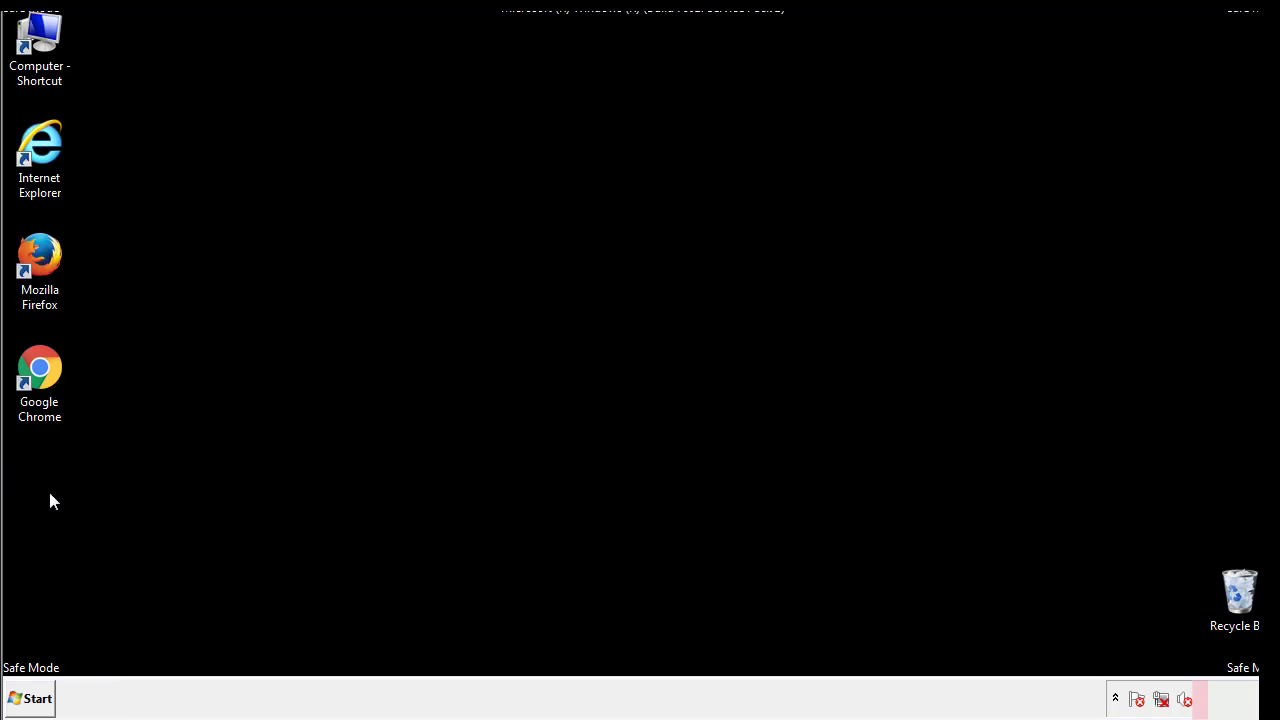
- Launch msconfig, uncheck Safe boot on the Boot tab, and confirm with OK
left_click(34, 698)
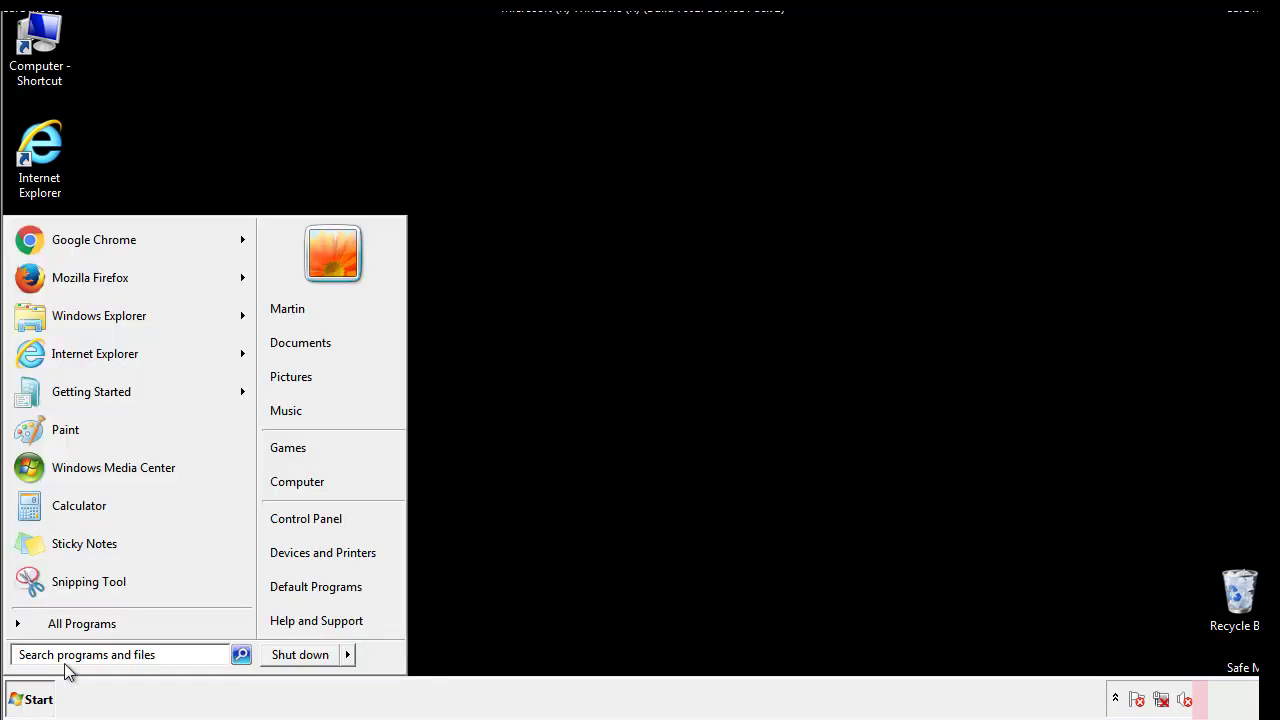
type("mscon")
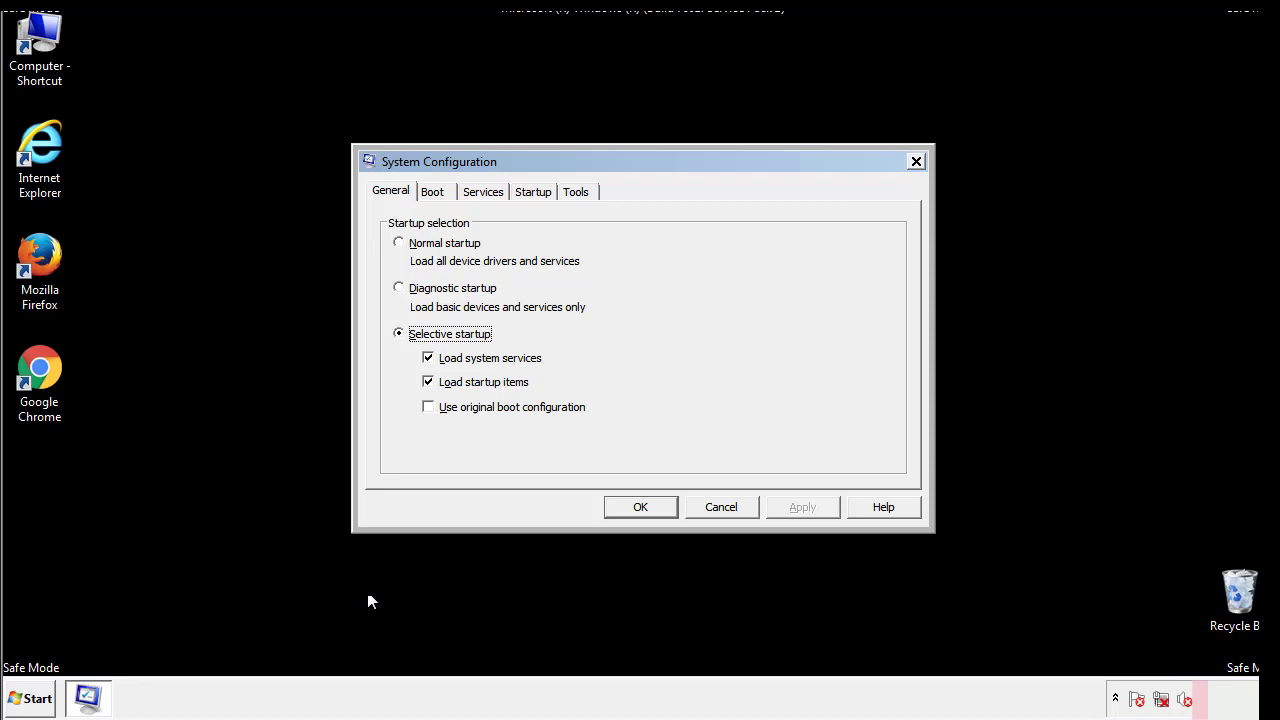
left_click(432, 191)
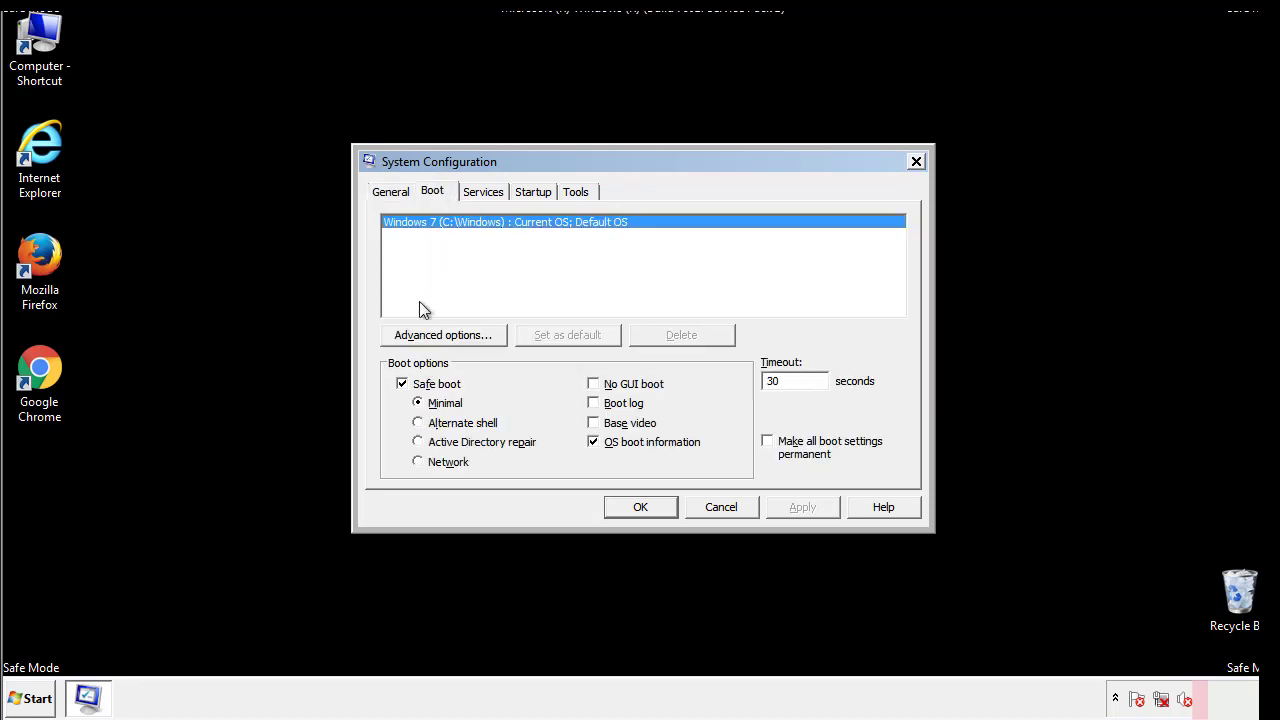
left_click(402, 384)
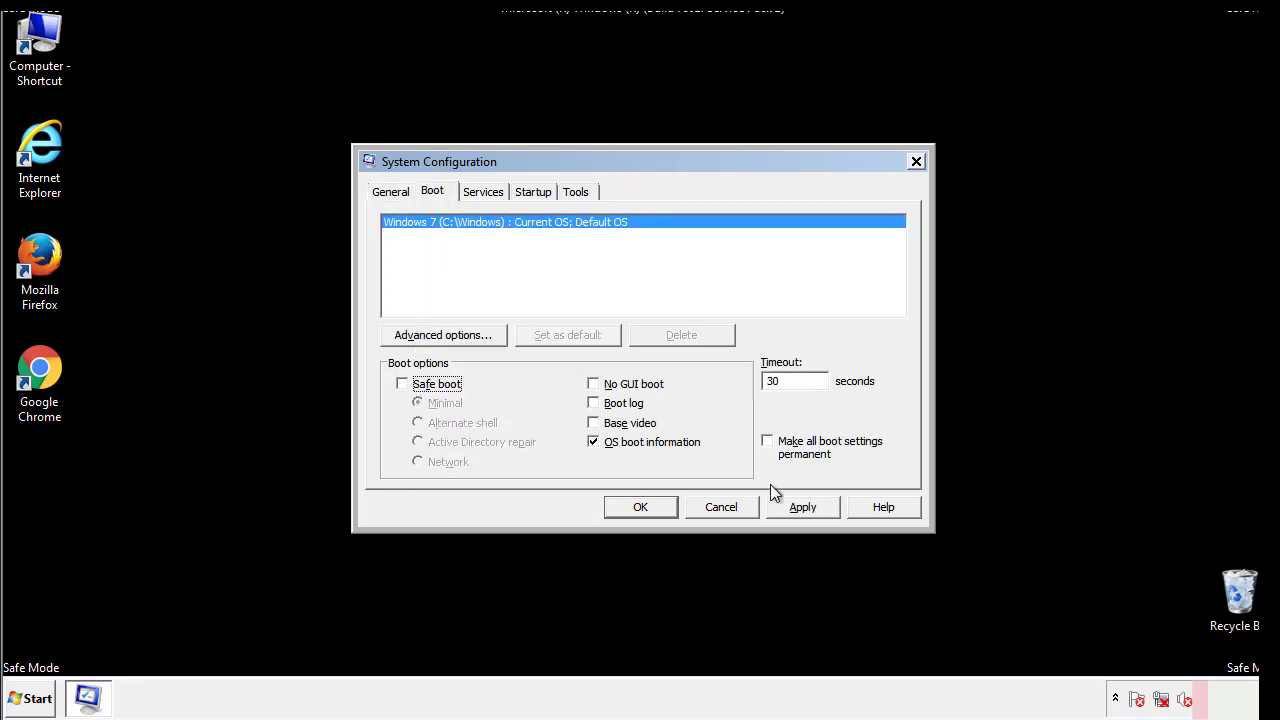
left_click(640, 507)
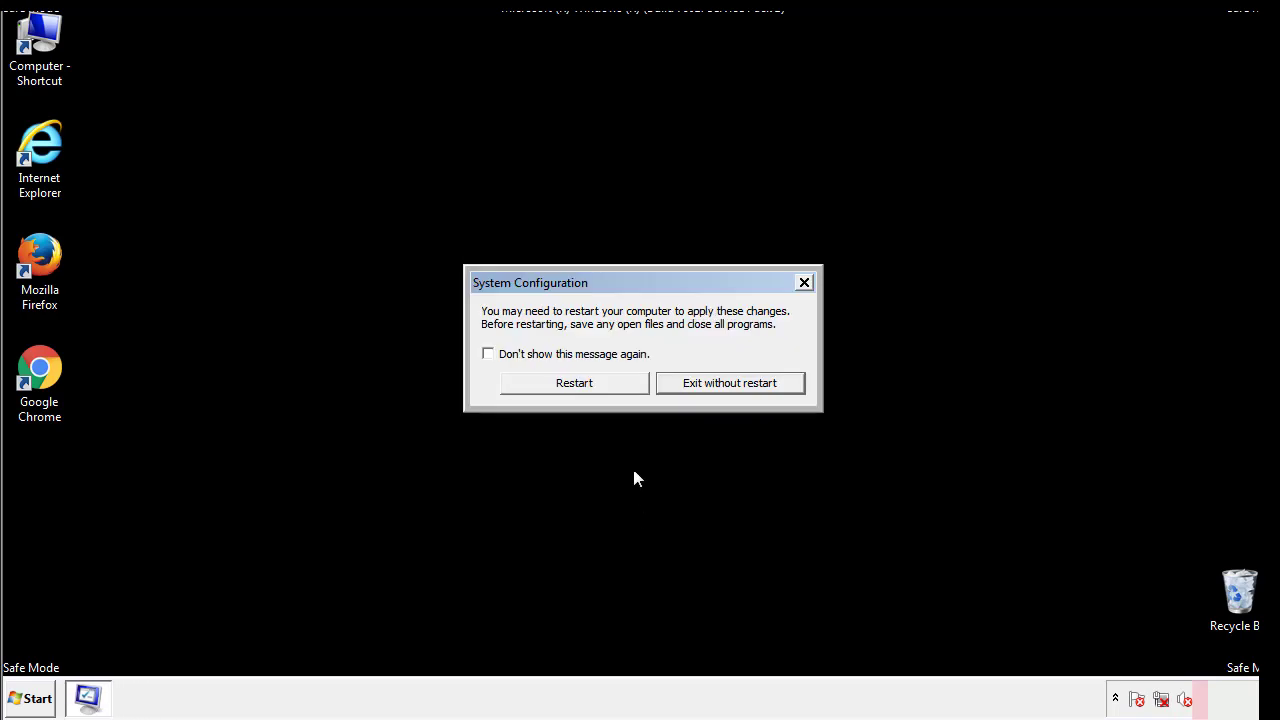